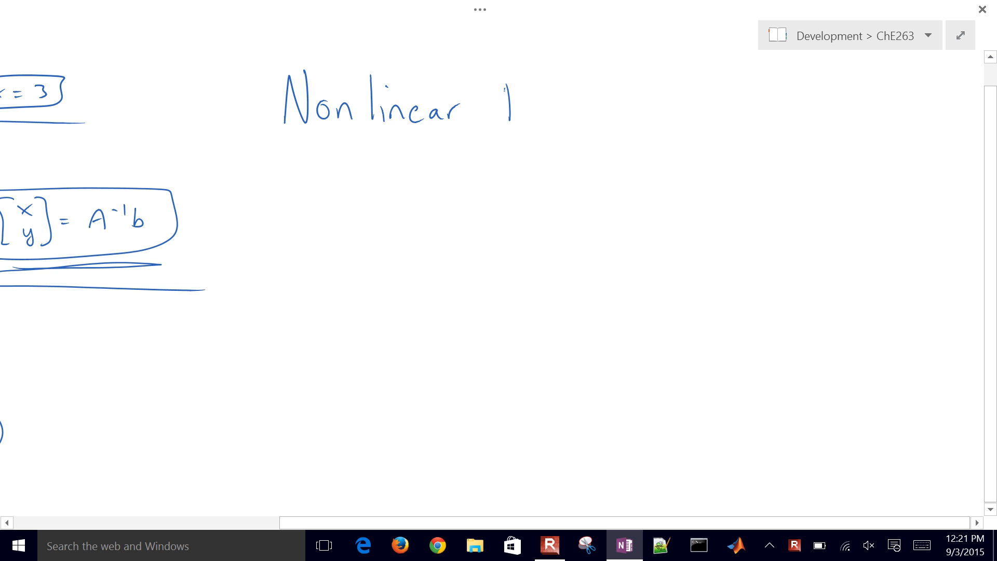
- Ink the 'Nonlinear Equns' heading and solve 3x² − 9 = 0 via x² = 3 to x = ±√3
left_click_drag(502, 83, 604, 127)
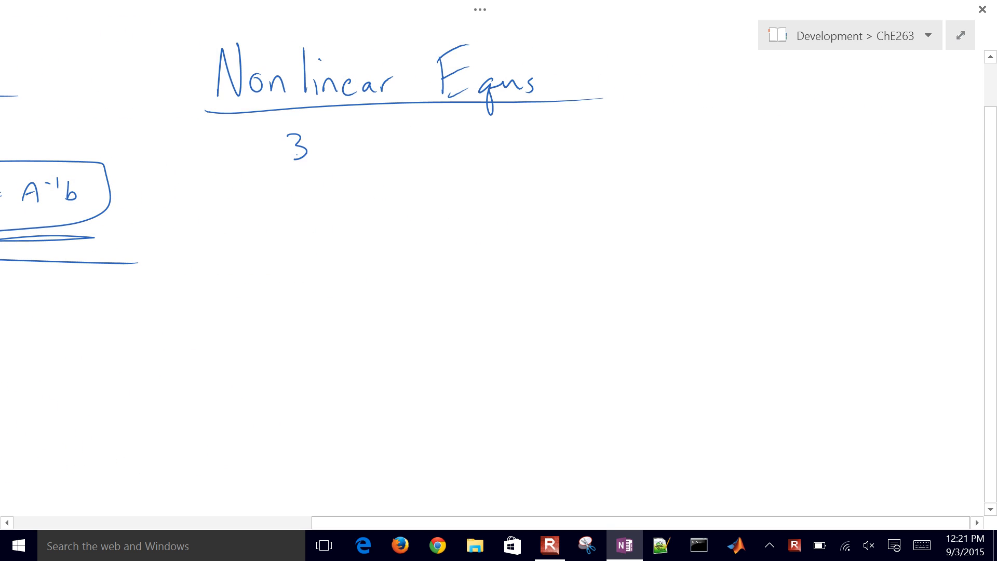
left_click_drag(318, 146, 359, 134)
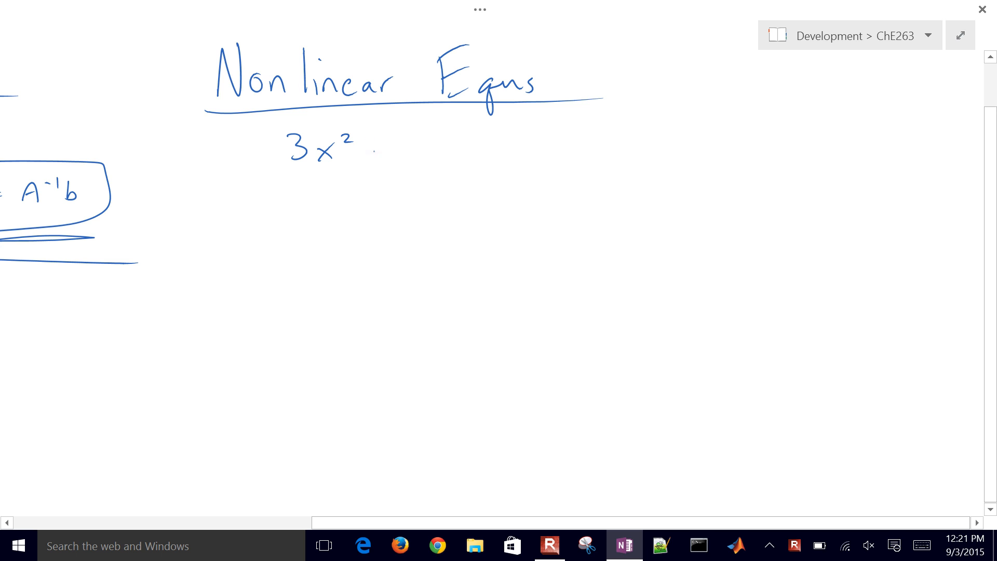
left_click_drag(381, 144, 464, 143)
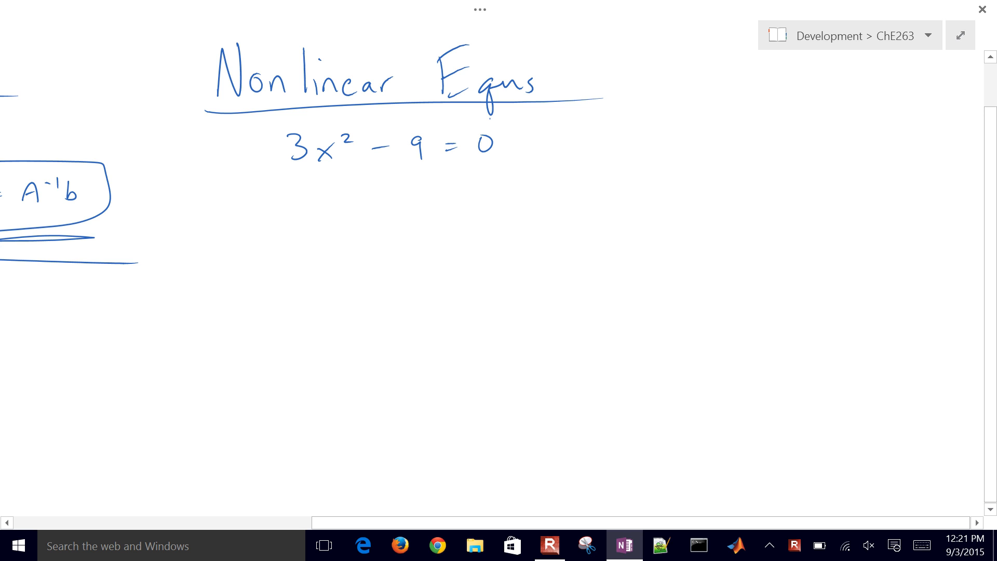
left_click_drag(581, 137, 594, 152)
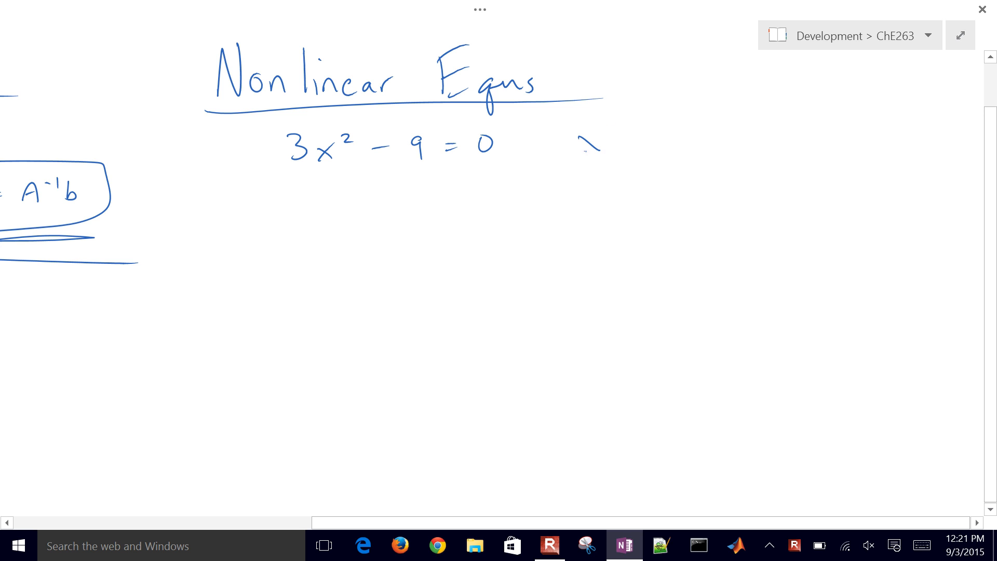
left_click_drag(578, 143, 635, 143)
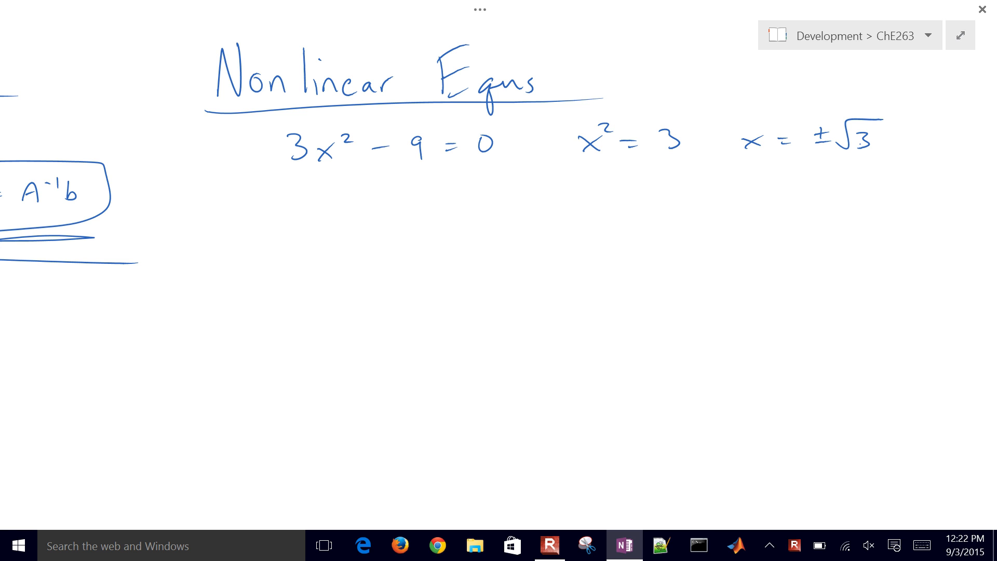
left_click_drag(261, 172, 851, 177)
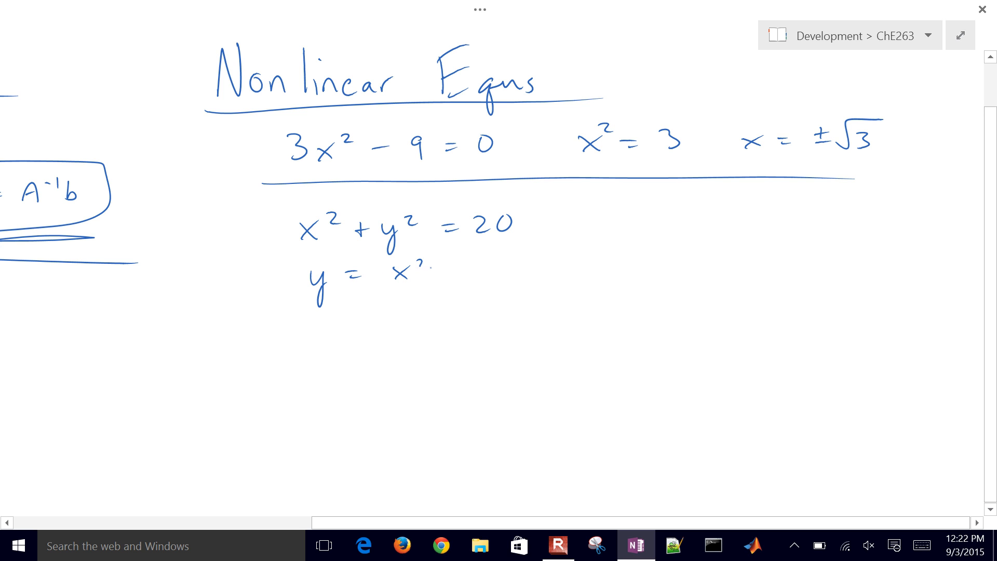
- Write x²+y²=20, y=x², x>0, y>0 and sketch the circle, axes and labelled parabola
left_click_drag(559, 262, 801, 263)
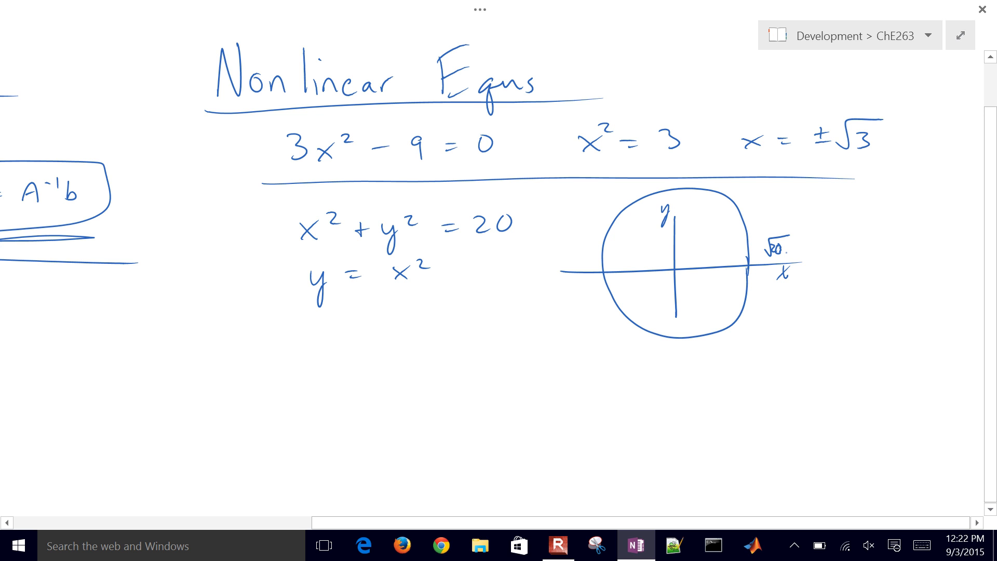
left_click_drag(680, 273, 737, 165)
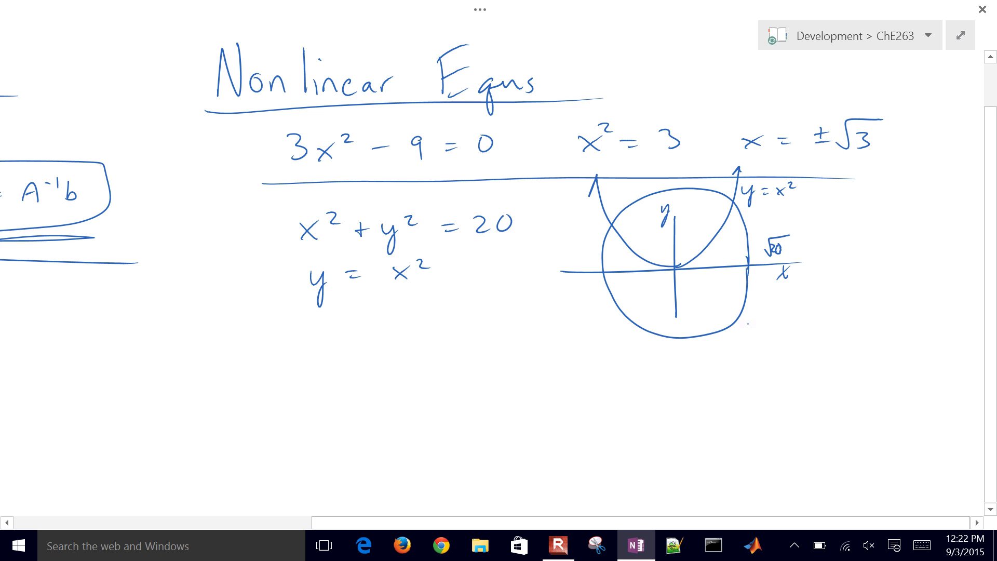
left_click_drag(769, 330, 814, 334)
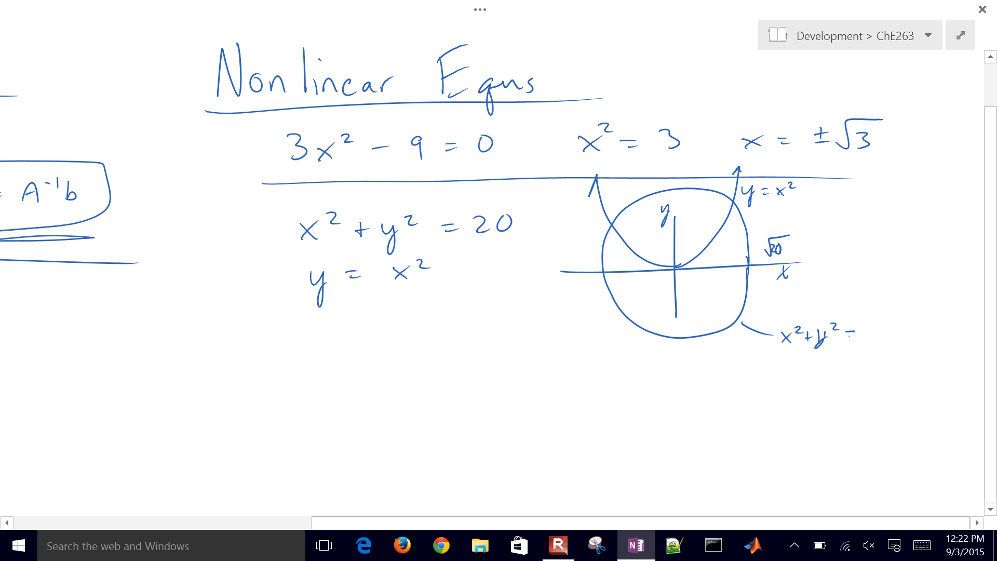
type("= 20")
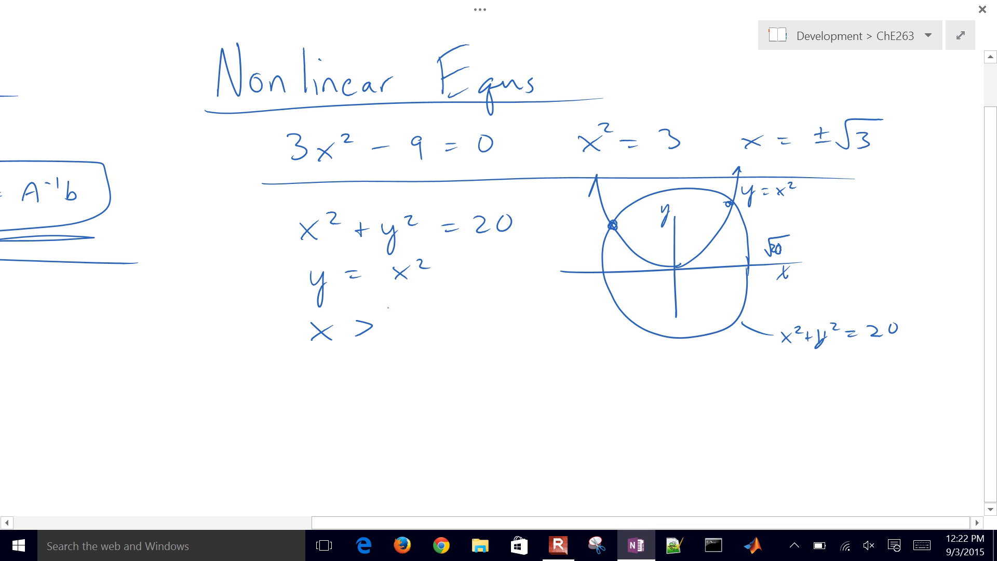
type("0")
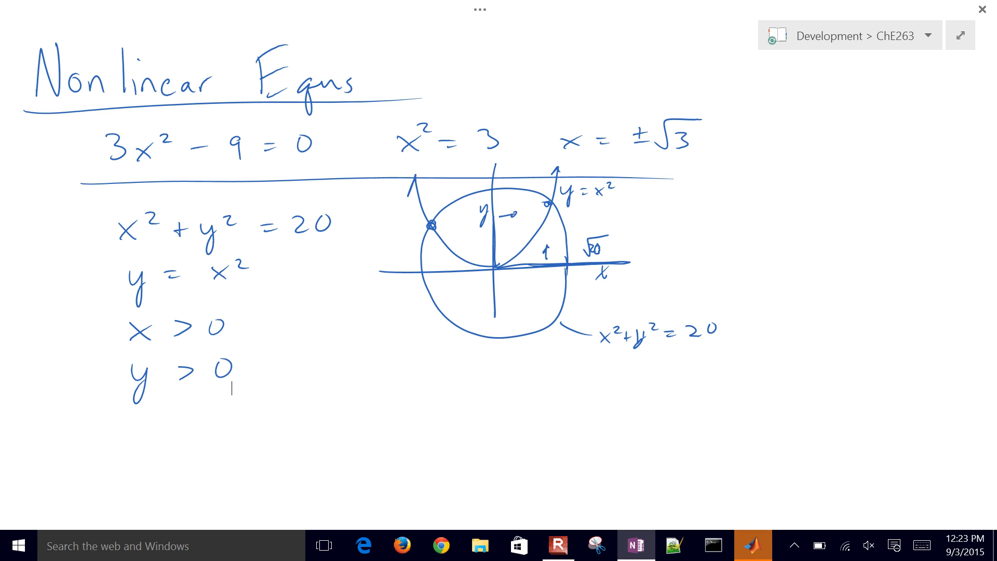
- Declare syms x y and set up sol = solve(...,[x,y]) in the Command Window
left_click(752, 545)
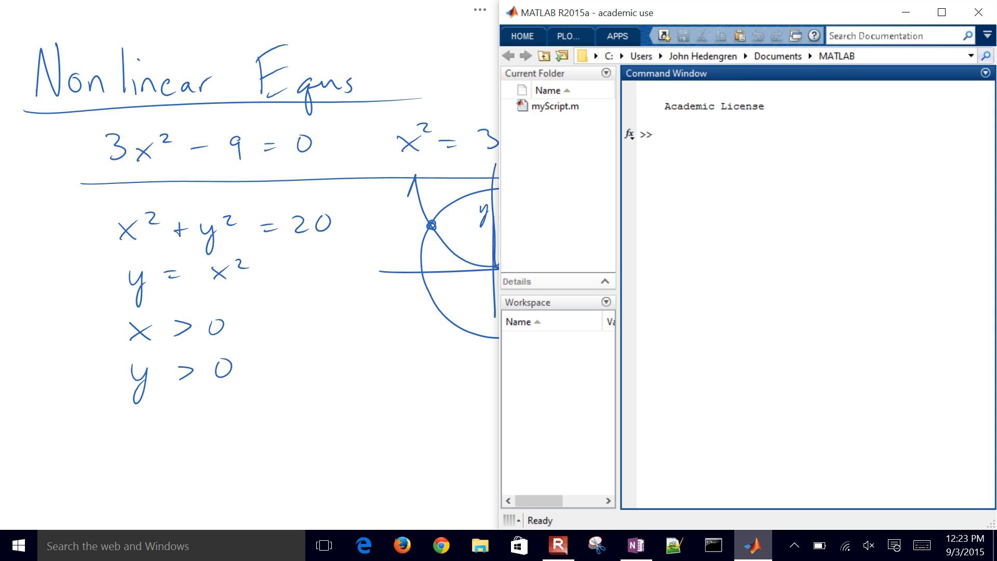
type("syms")
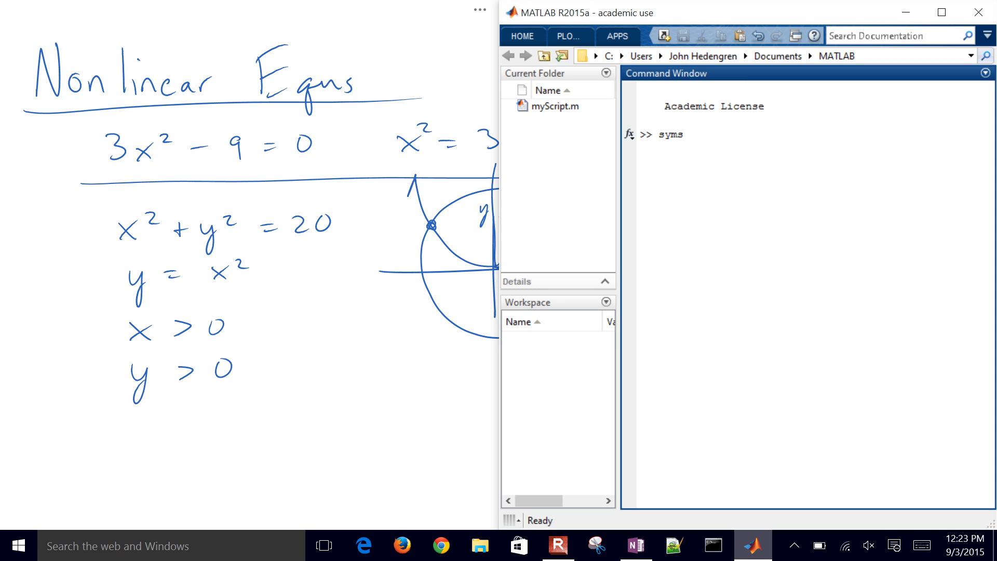
type("x")
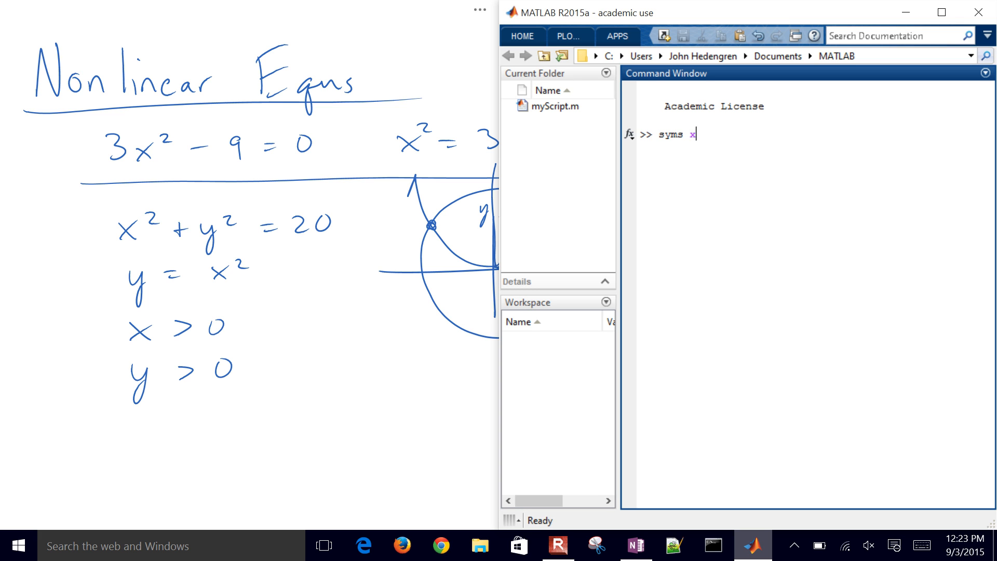
type("y")
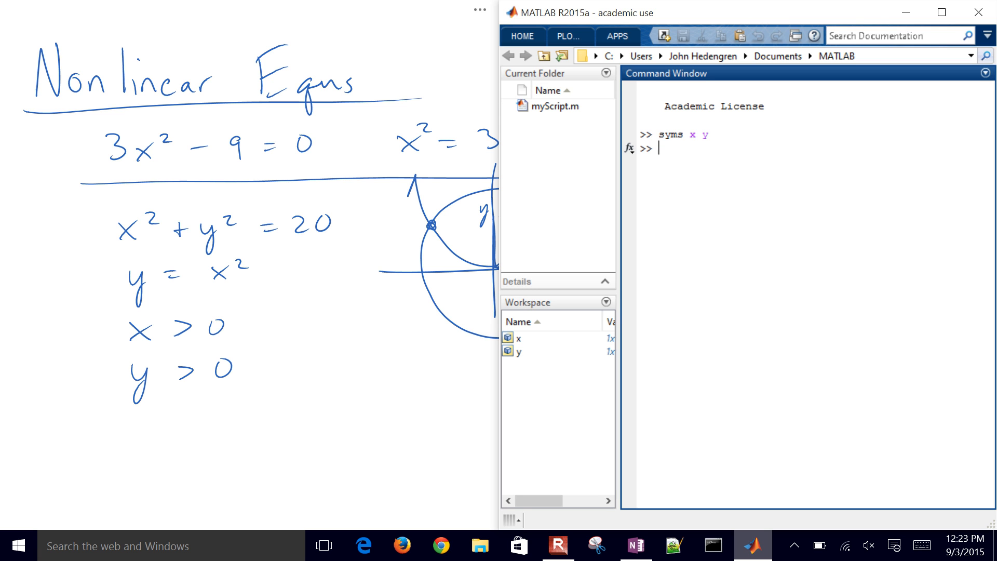
type("sol =")
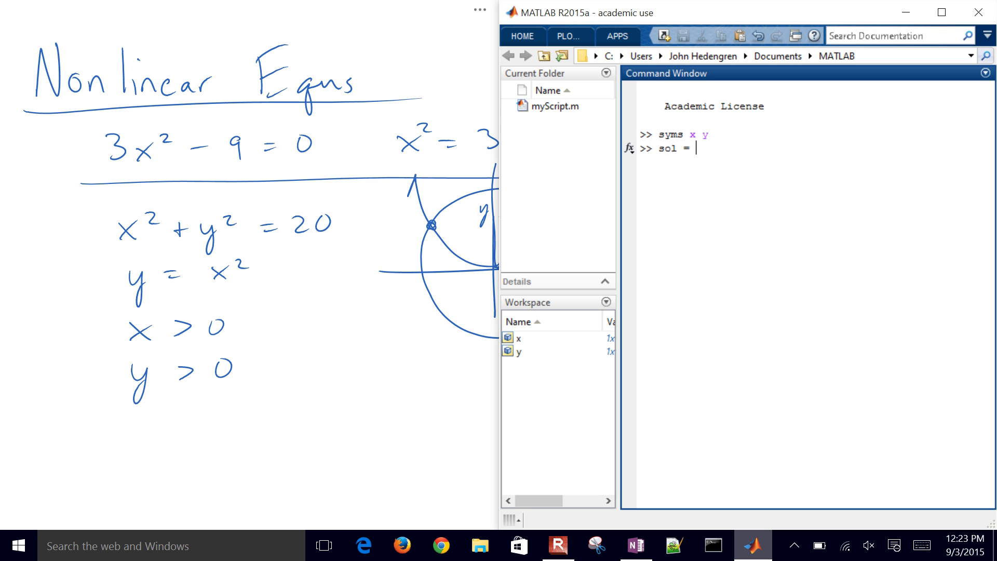
type("solve")
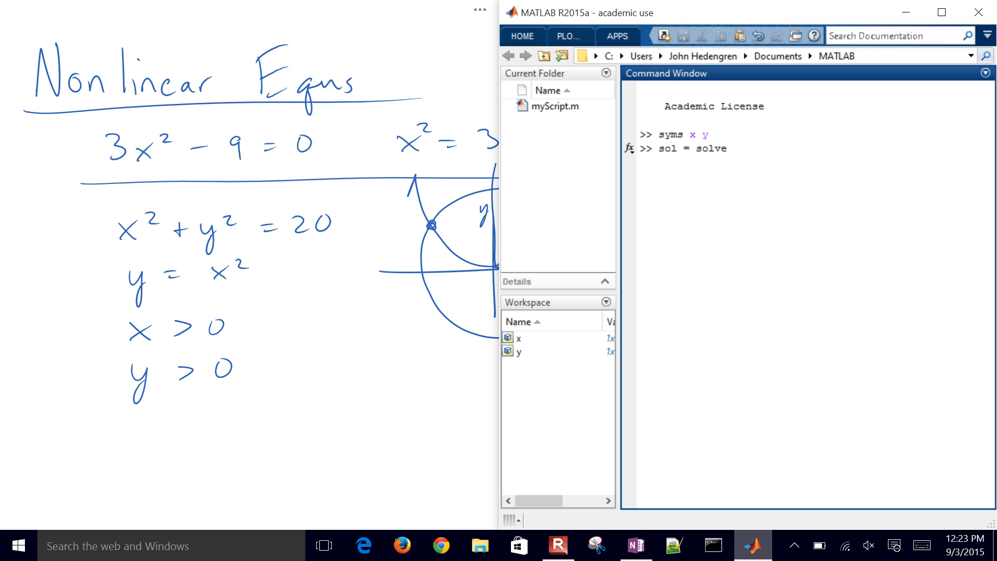
type("([")
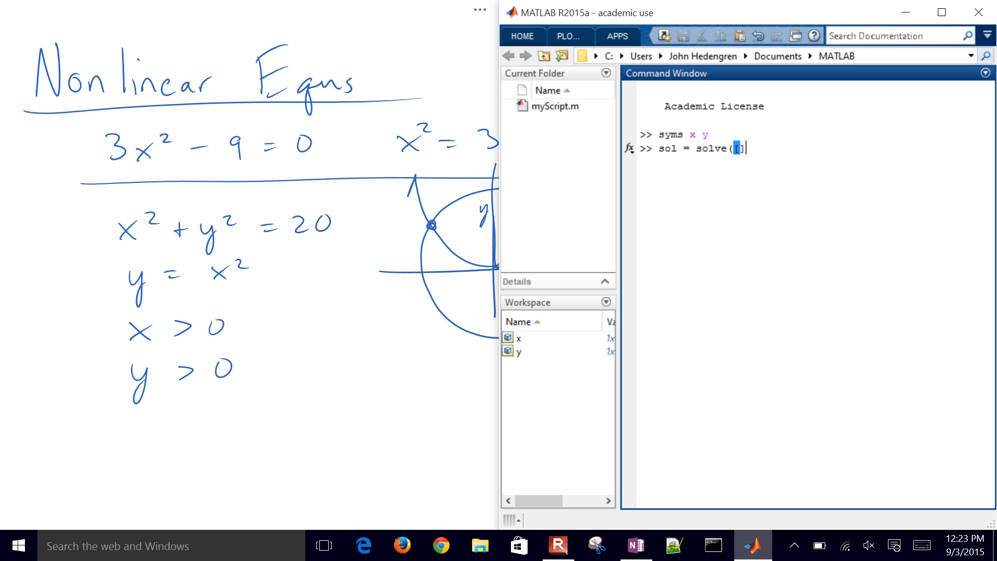
type(",[]")
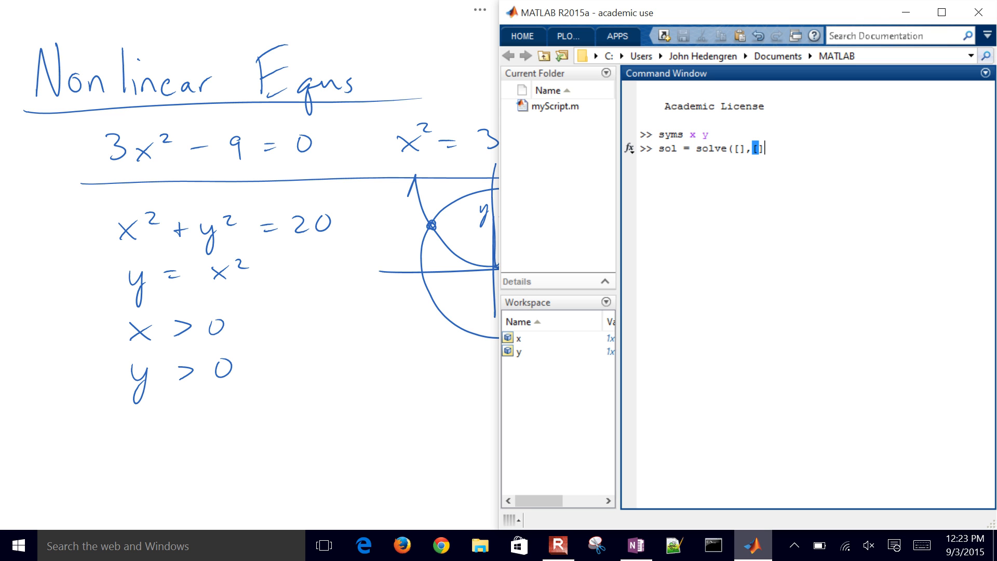
type("]")
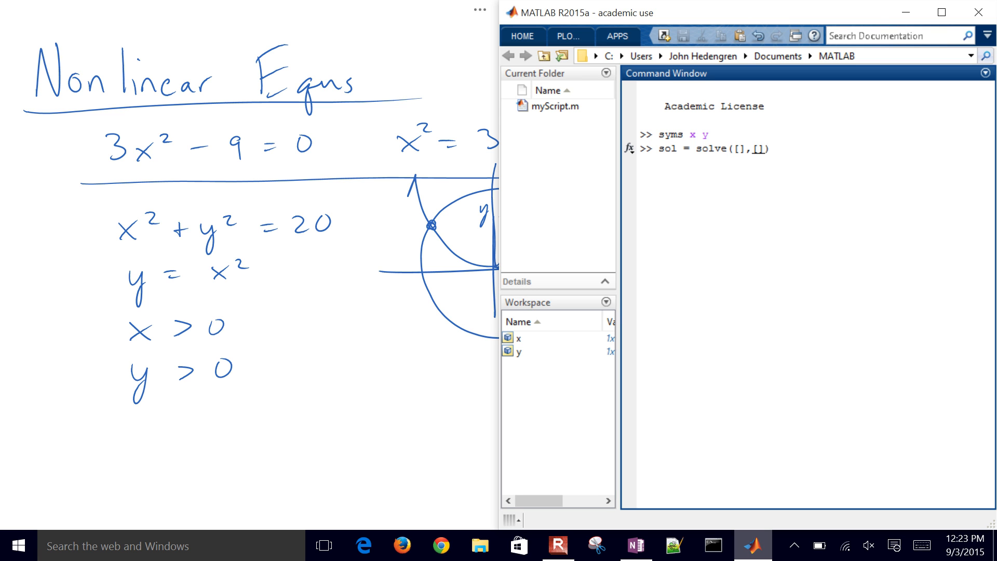
type("x,y")
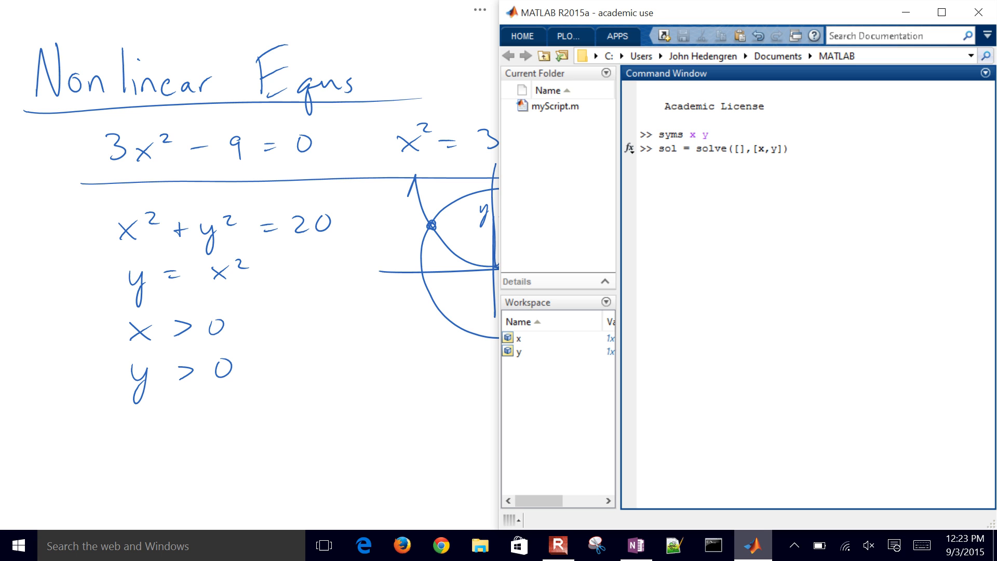
- Fill the solve call with x^2+y^2==20, y==x^2, x>0, y>0 and run it to get sol
type("x")
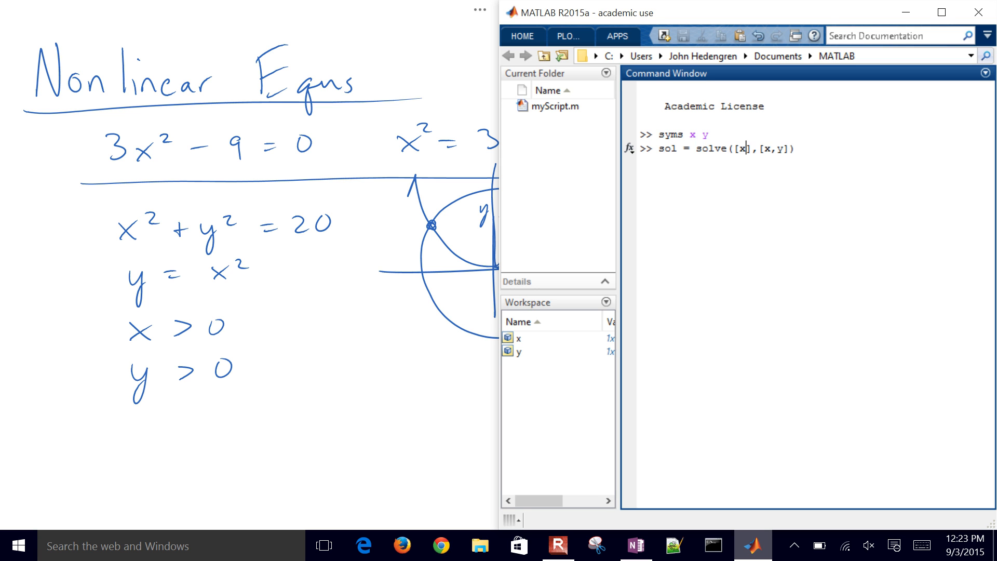
type("^2+y^2")
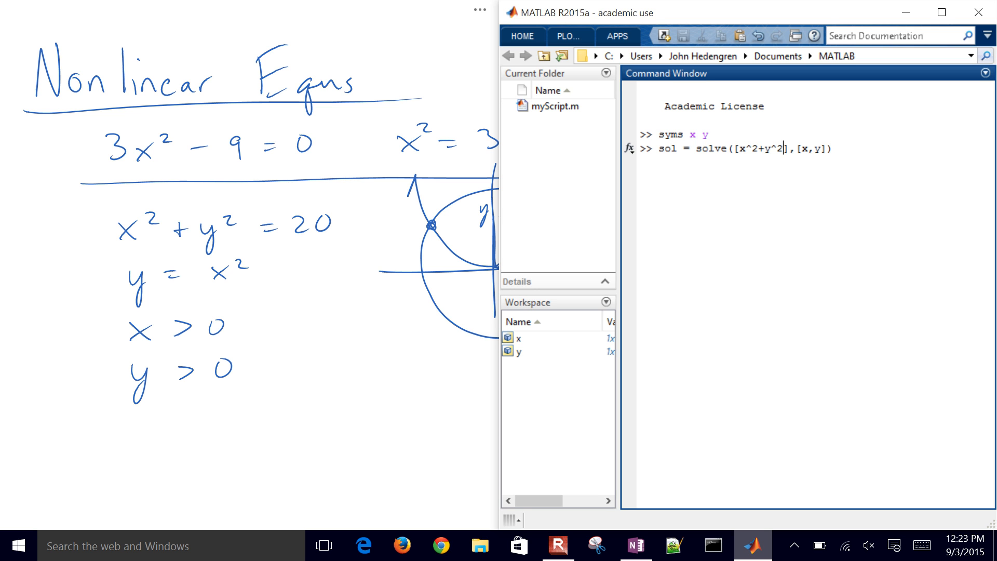
type("=20,")
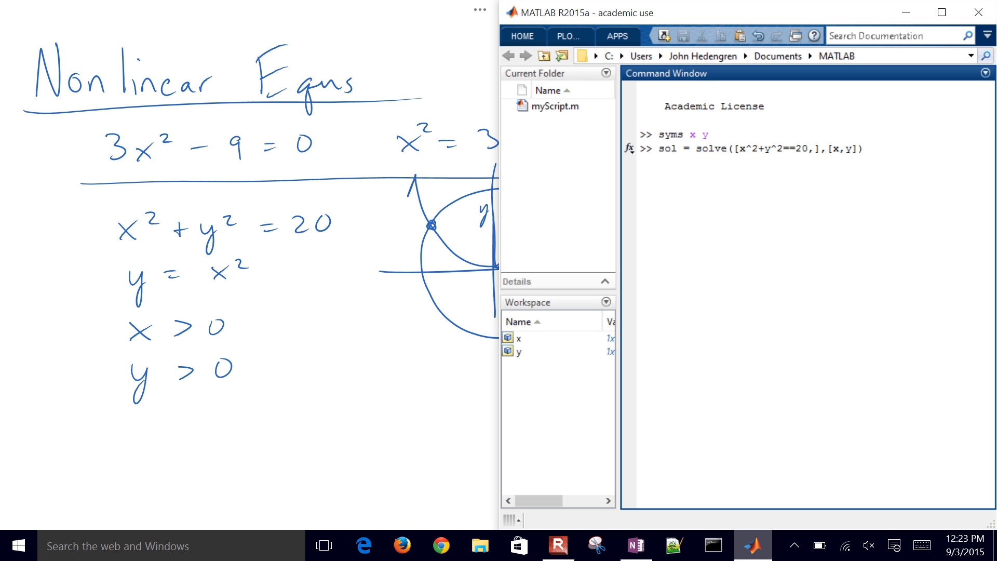
type("y==x^2")
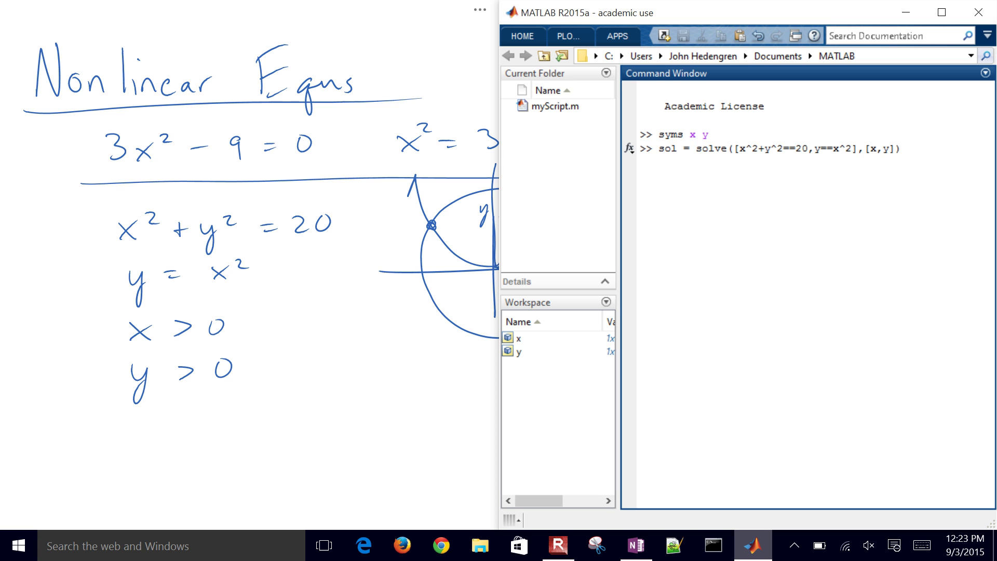
type(",x>0")
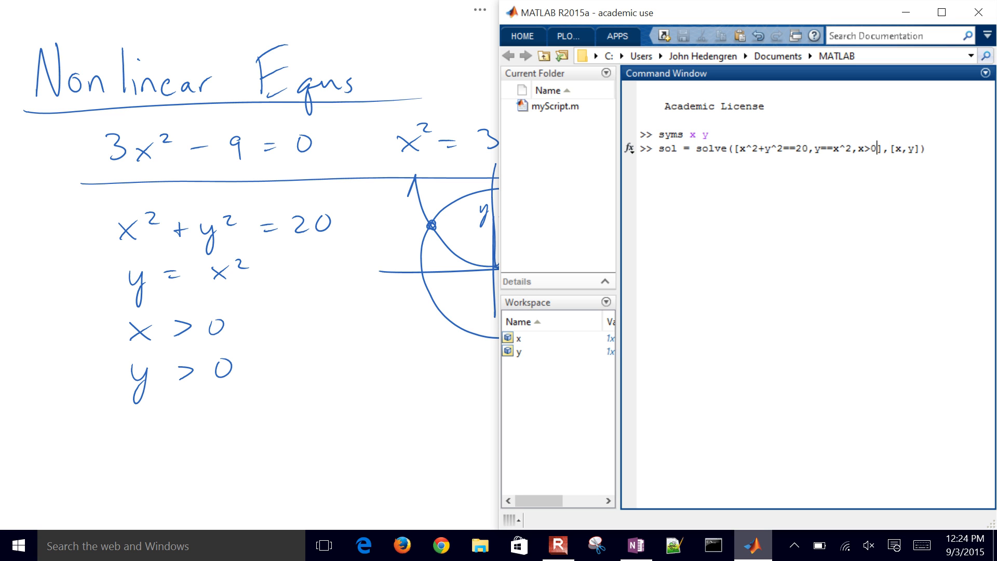
type(",y>0")
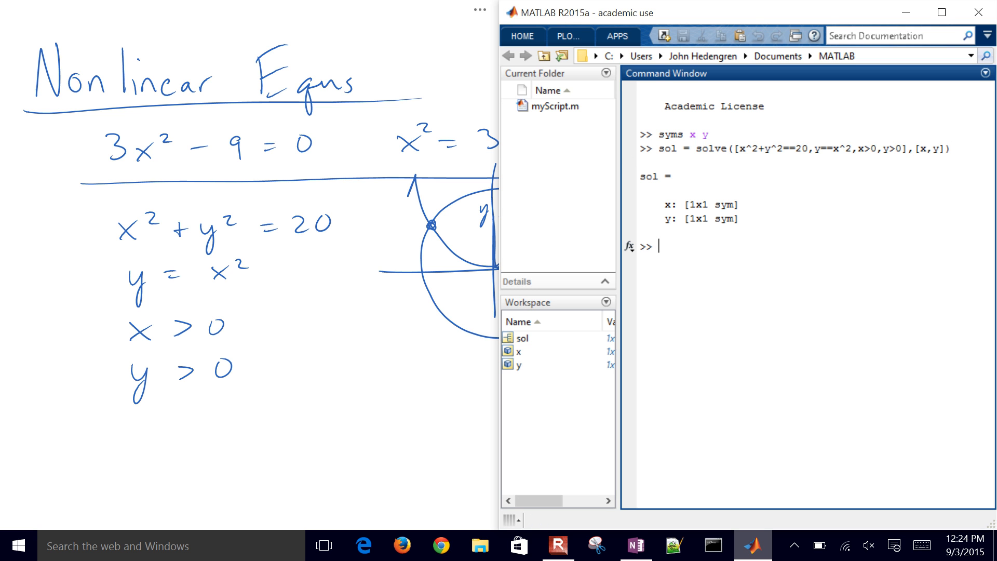
- Display sol.x and disp(sol.y), showing the solution x = 2 and y = 4
type("sol.x")
type("sol.y")
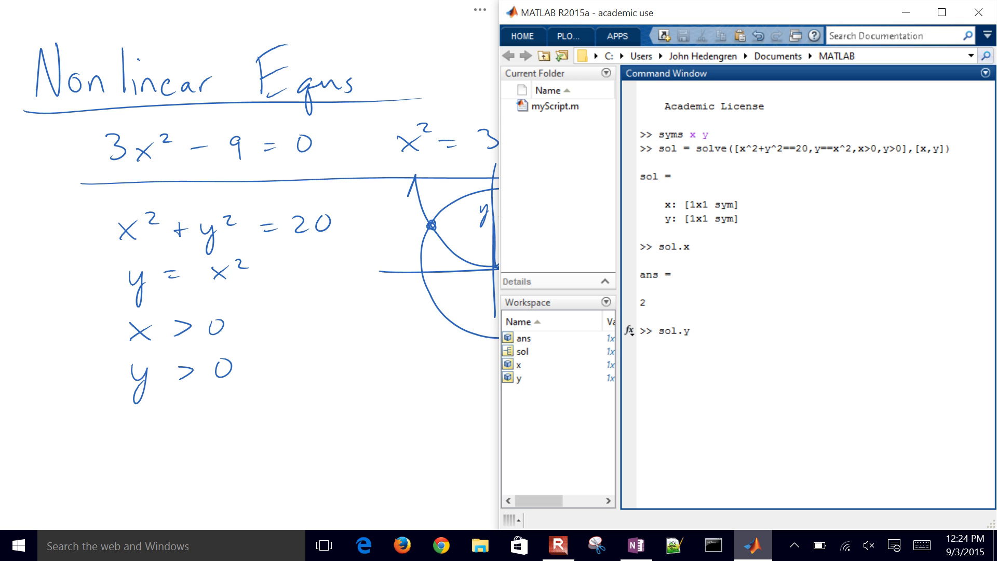
type("disp")
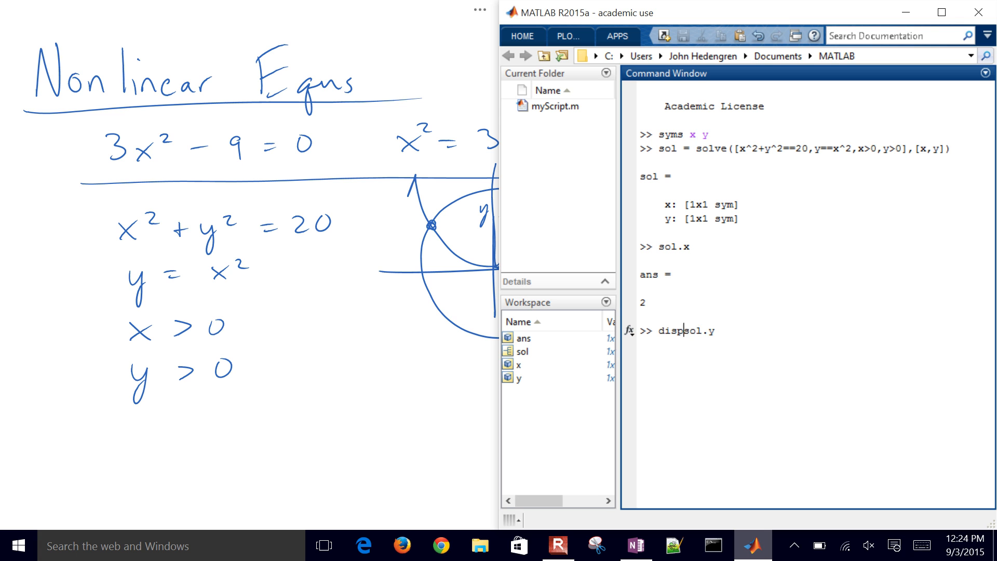
type("(")
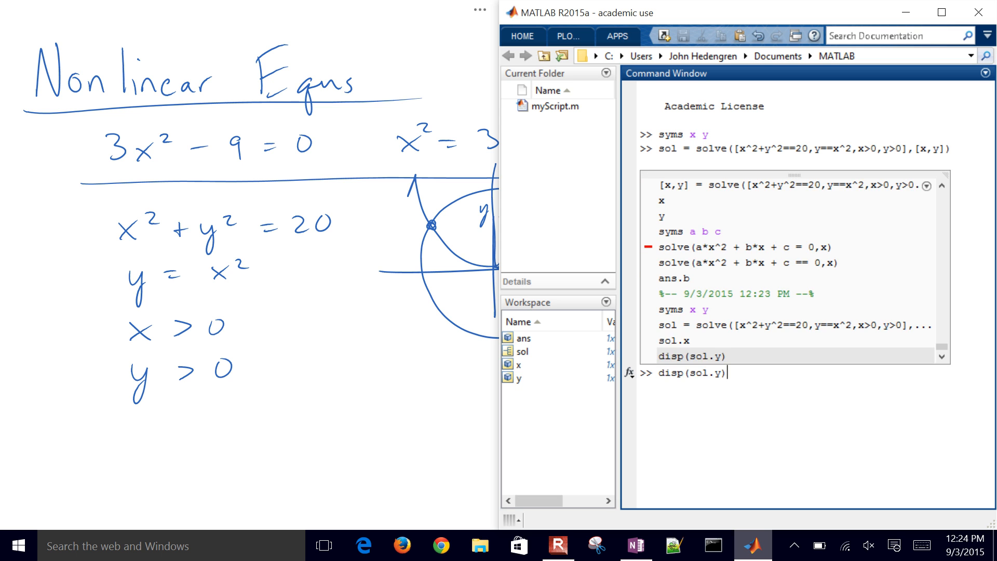
key("Enter")
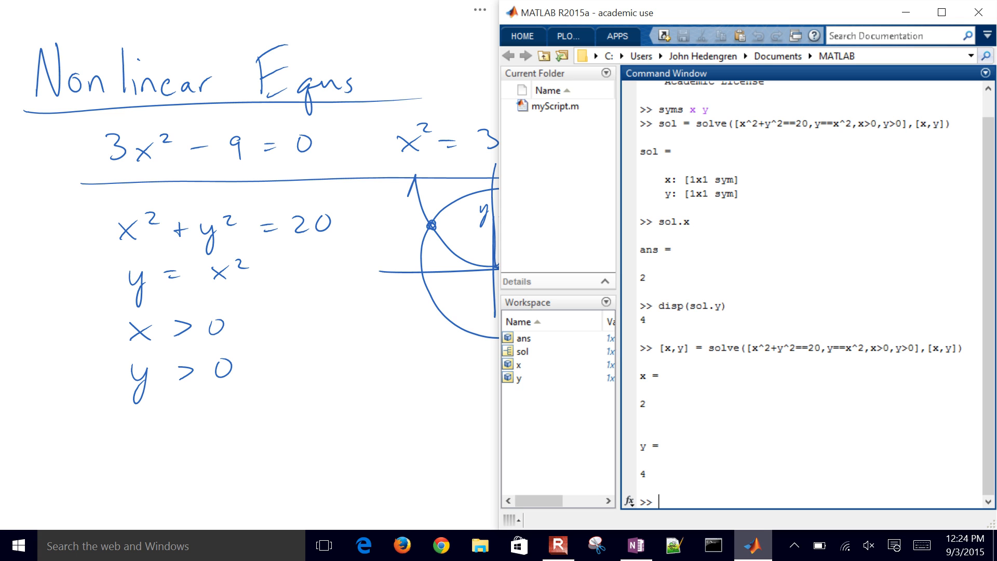
- Run help fsolve and make the Desktop the current working folder
type("help fsolve")
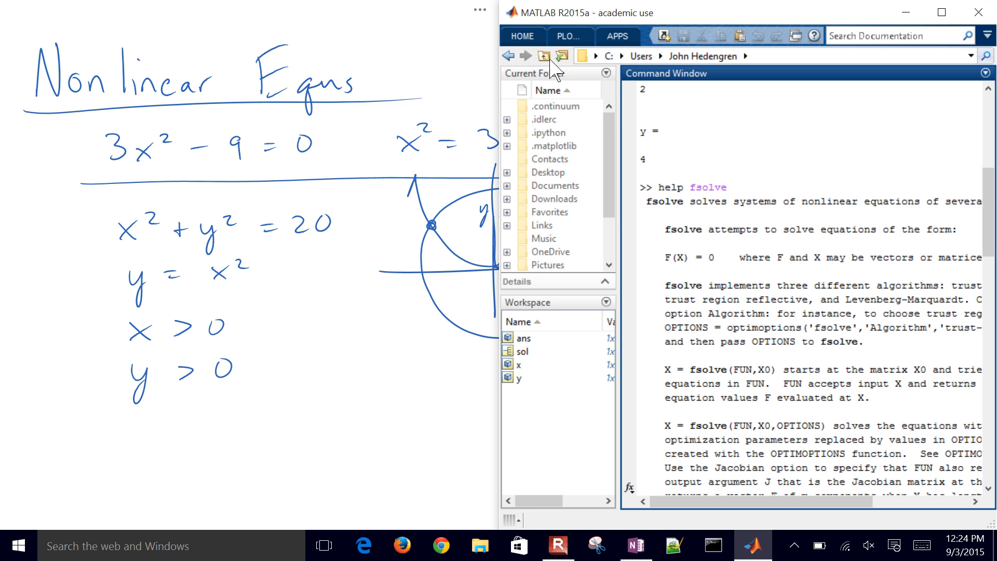
mouse_move(560, 179)
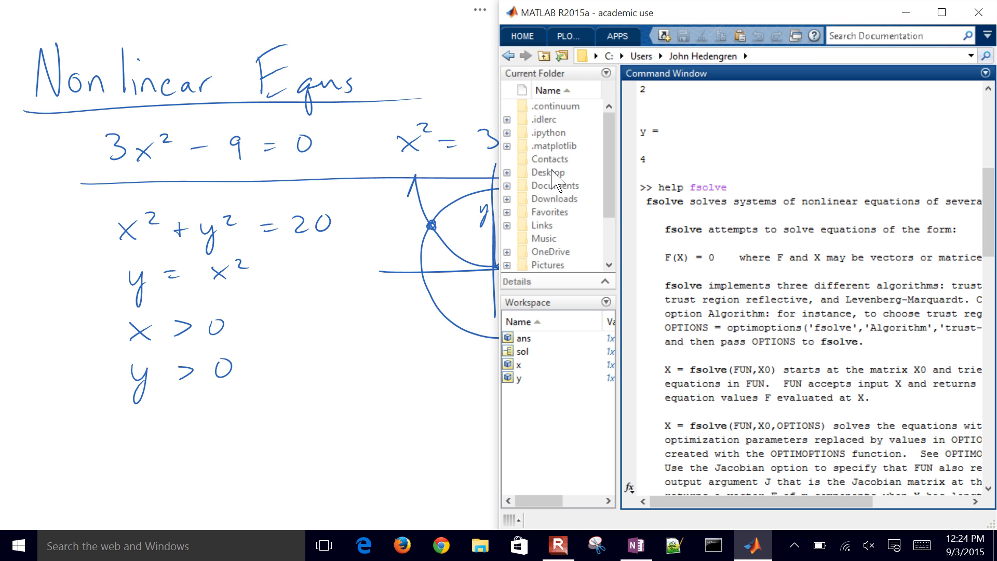
double_click(546, 173)
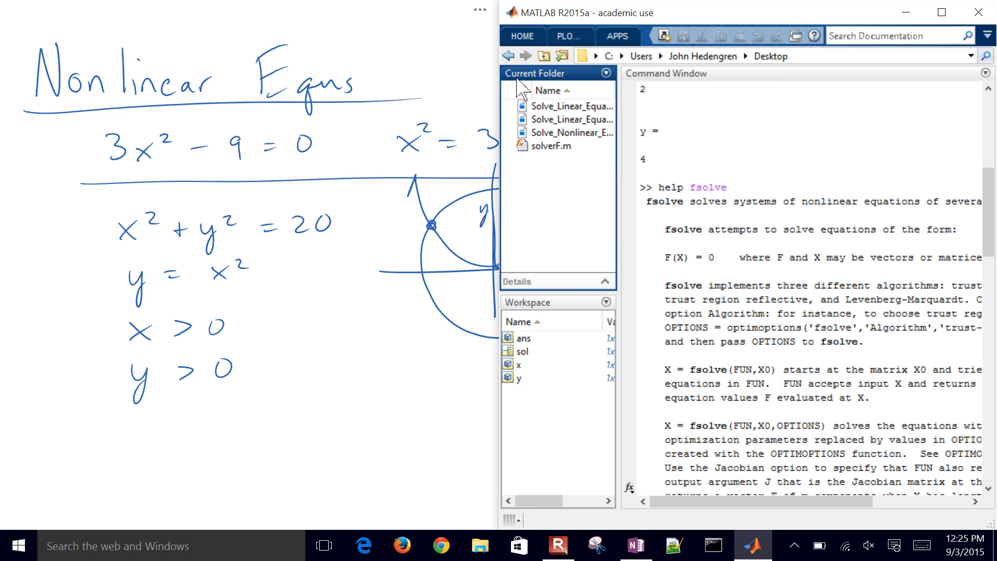
left_click(654, 56)
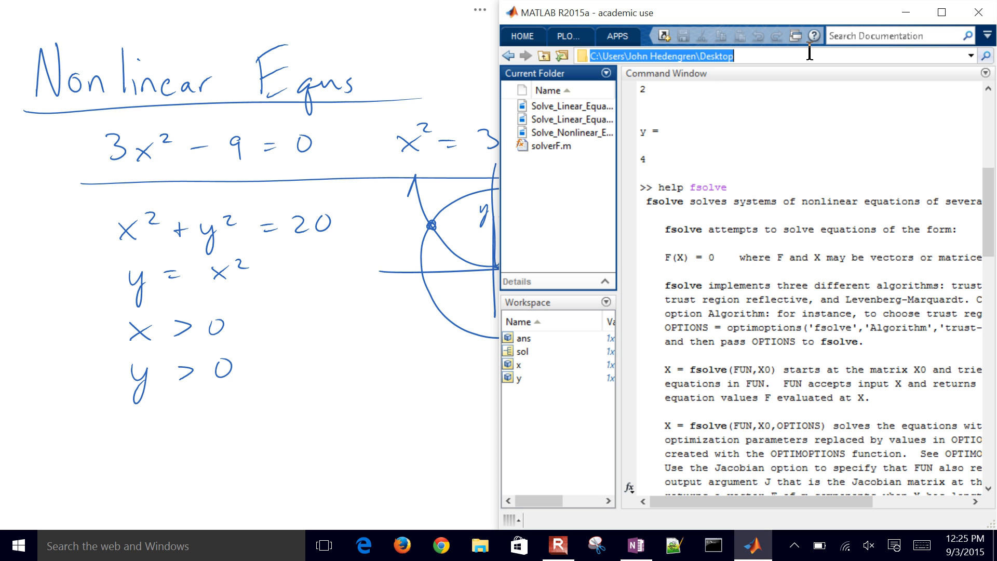
left_click(522, 35)
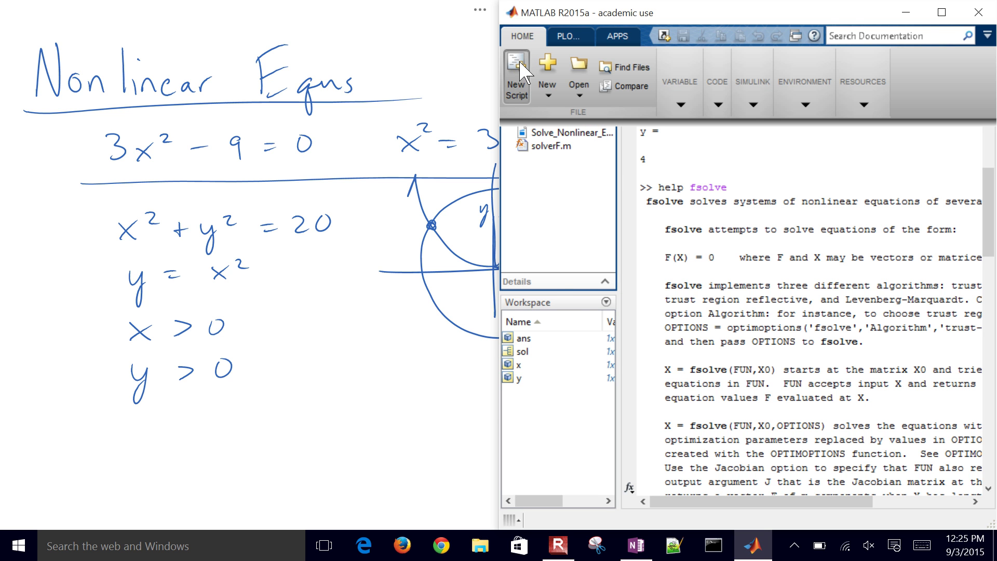
- Start a new script with header function F = myFunction(z) and unpack x = z(1), y = z(2)
left_click(517, 68)
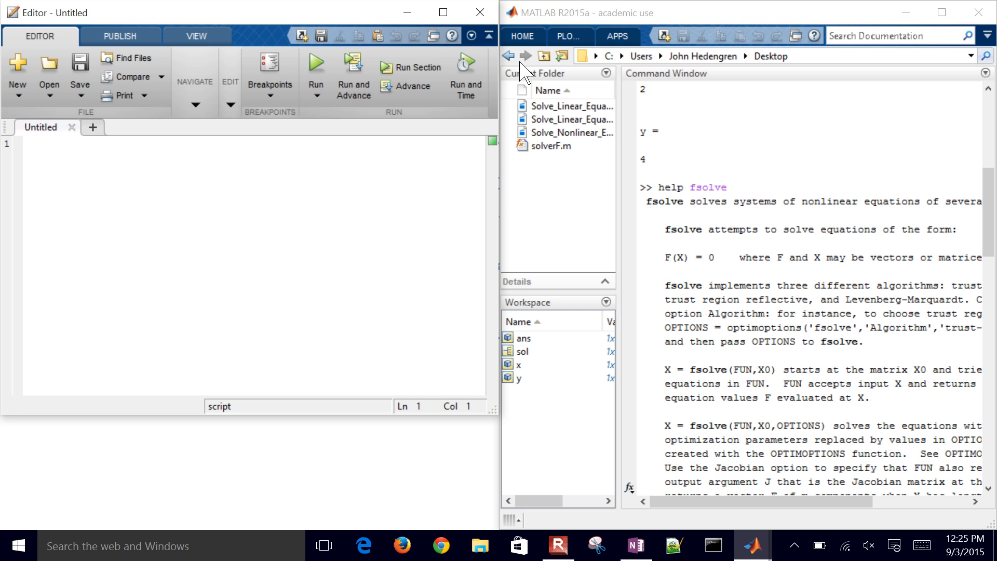
type("fucn")
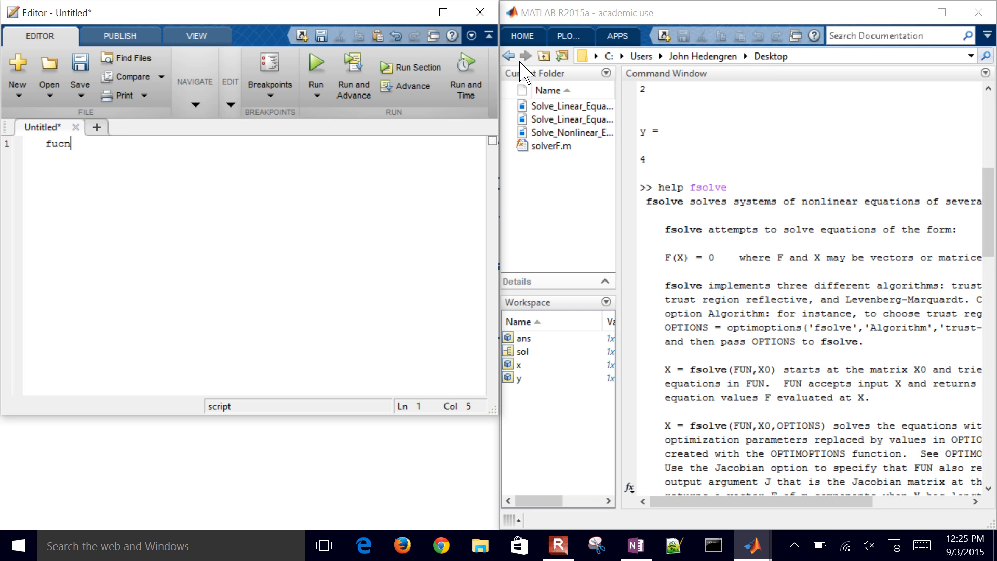
type("function")
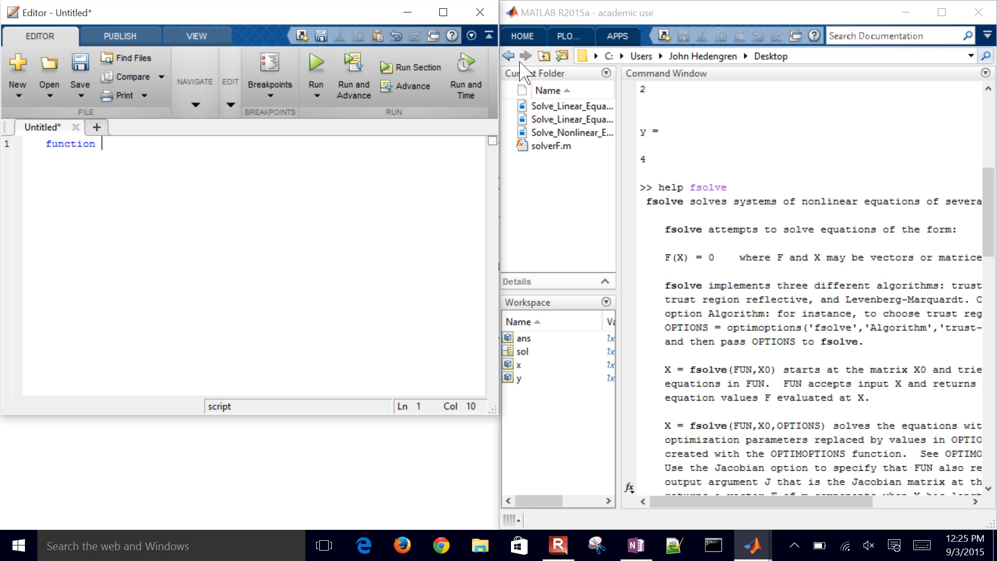
type("F")
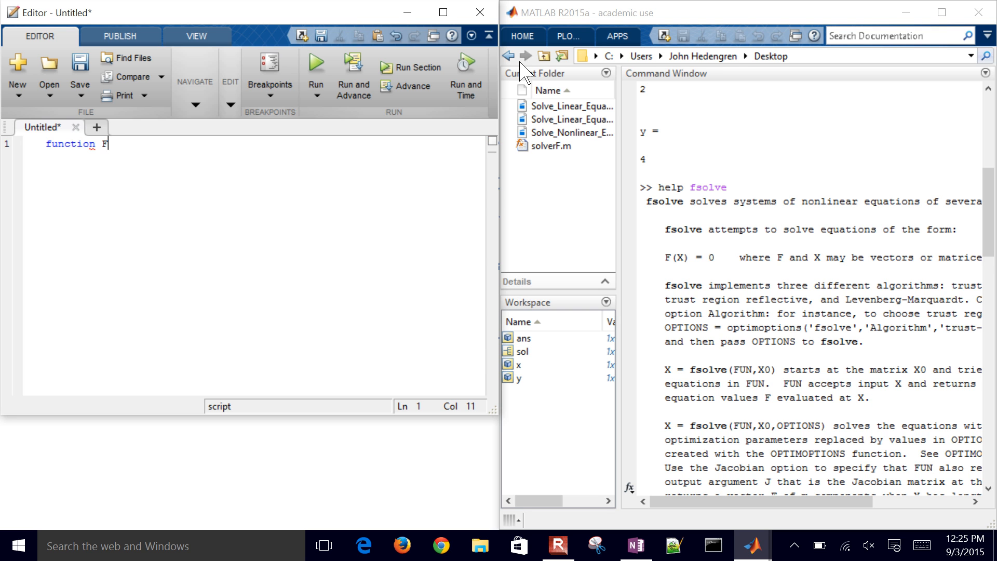
type("=")
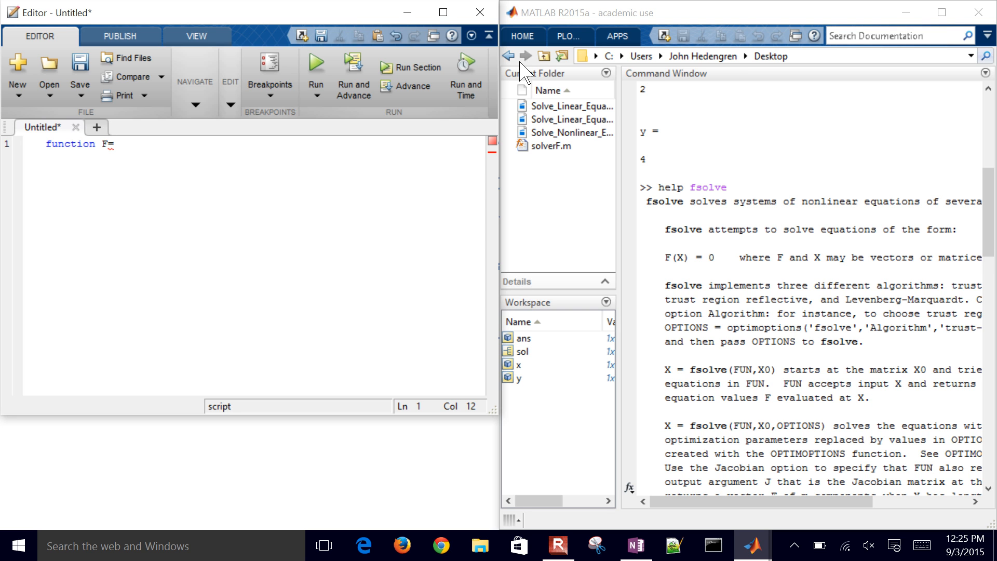
type("myFunction(")
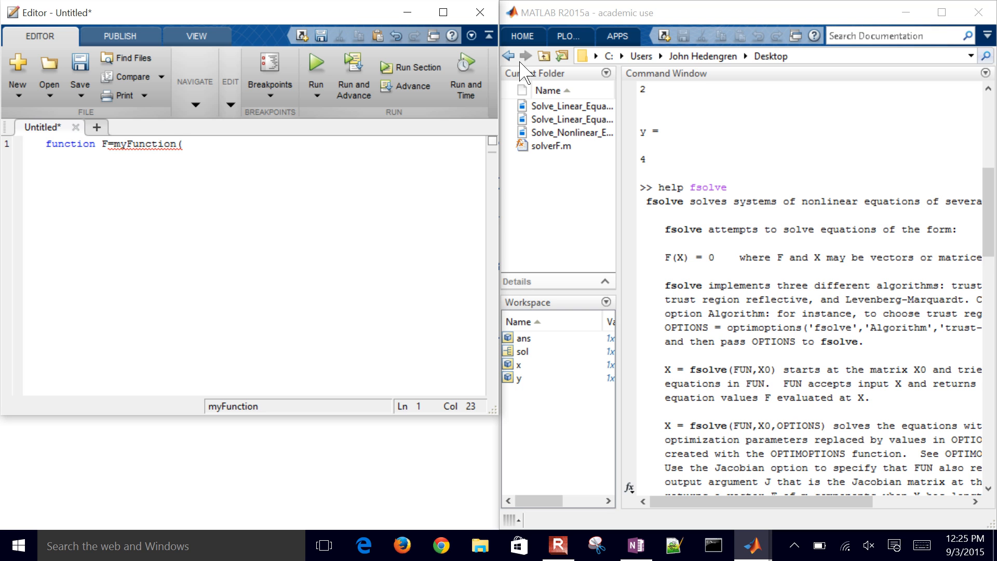
type("z)")
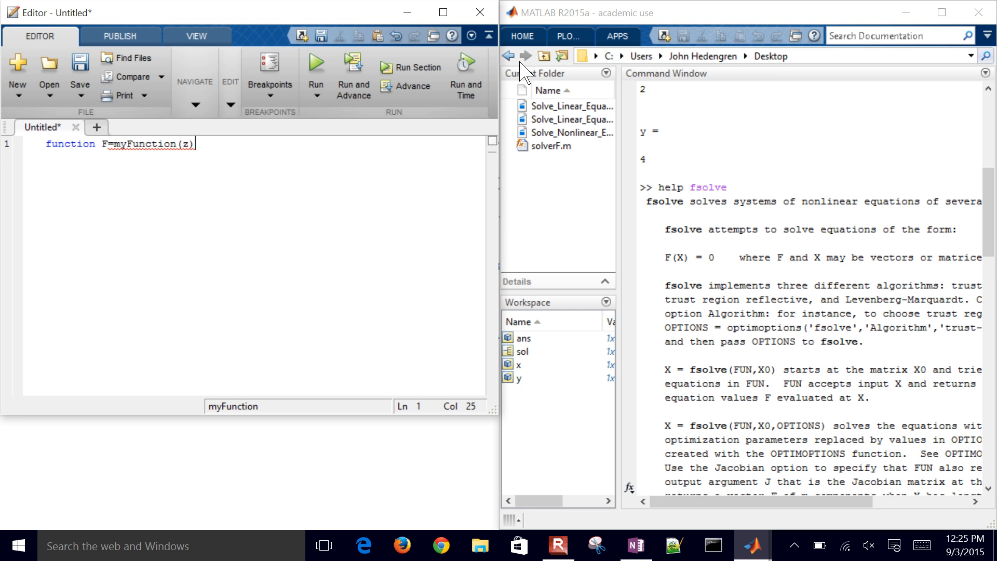
key("Enter")
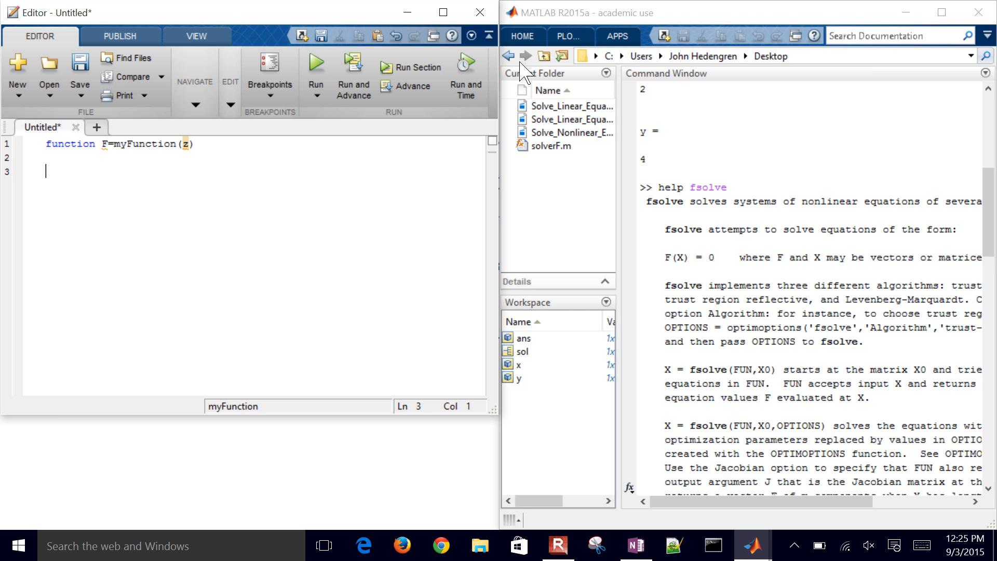
type("x = z")
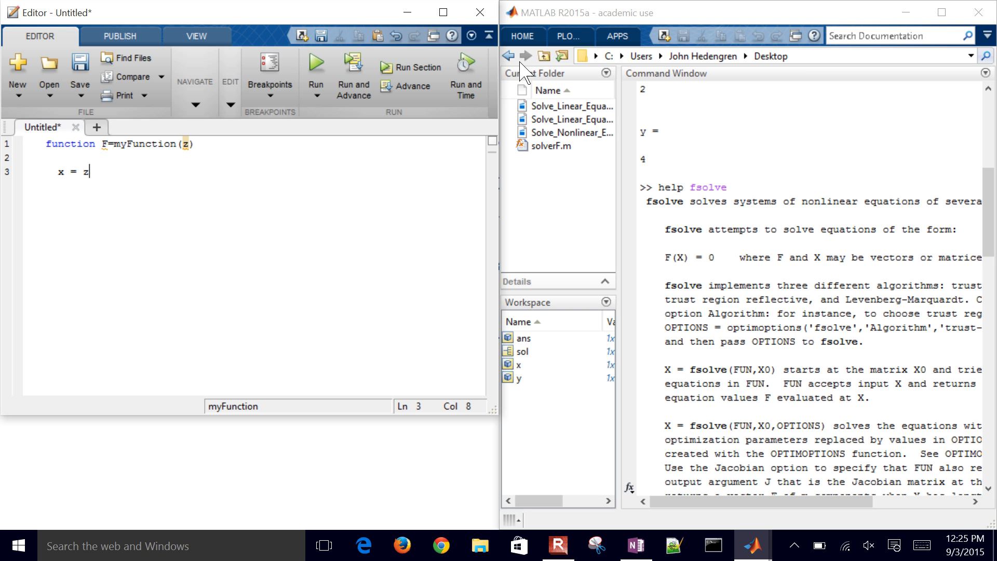
type("(1)")
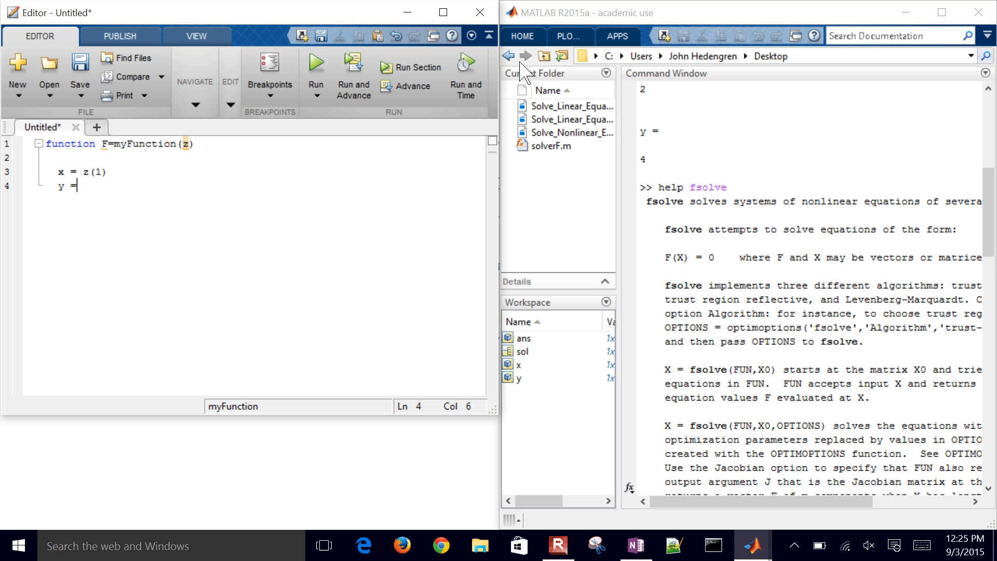
type("z(2);")
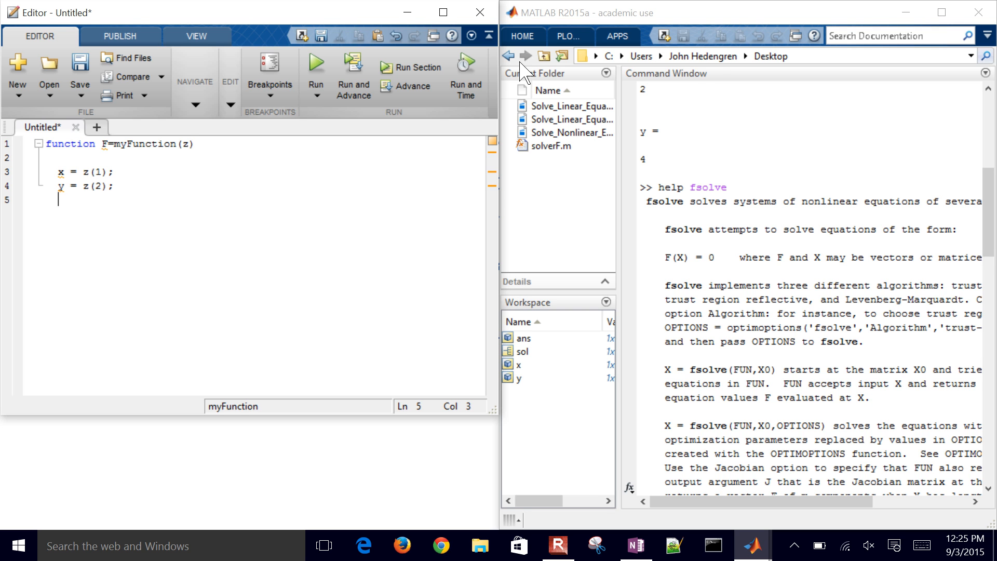
key("Enter")
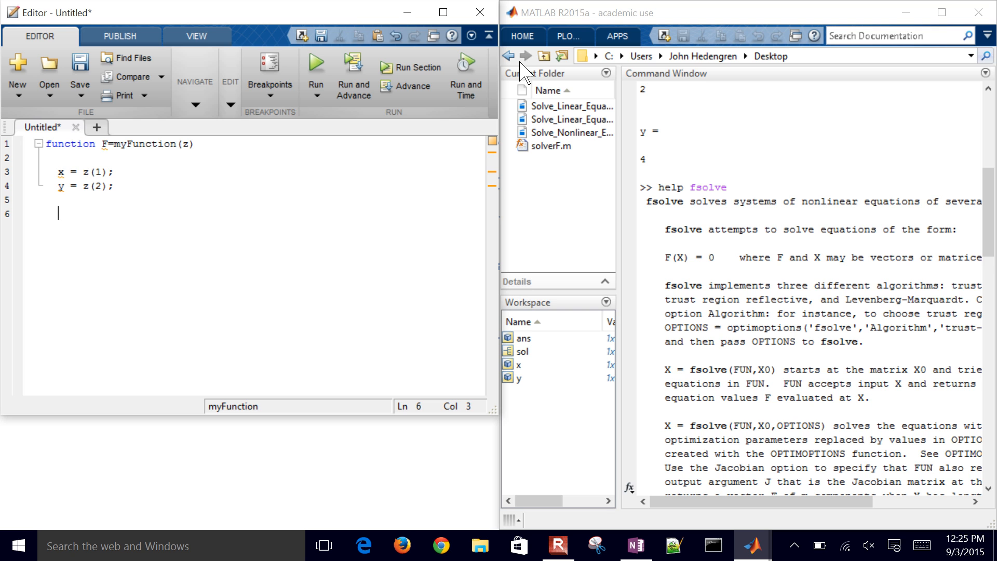
- Define residuals F(1)=x^2+y^2-20 and F(2)=y - x^2, close with end and begin saving
type("F")
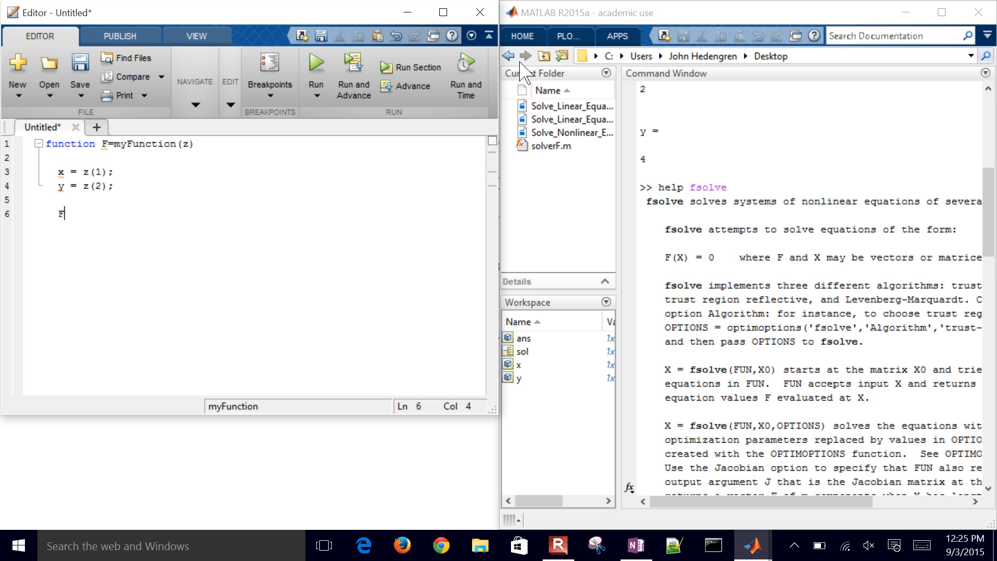
type("(1)")
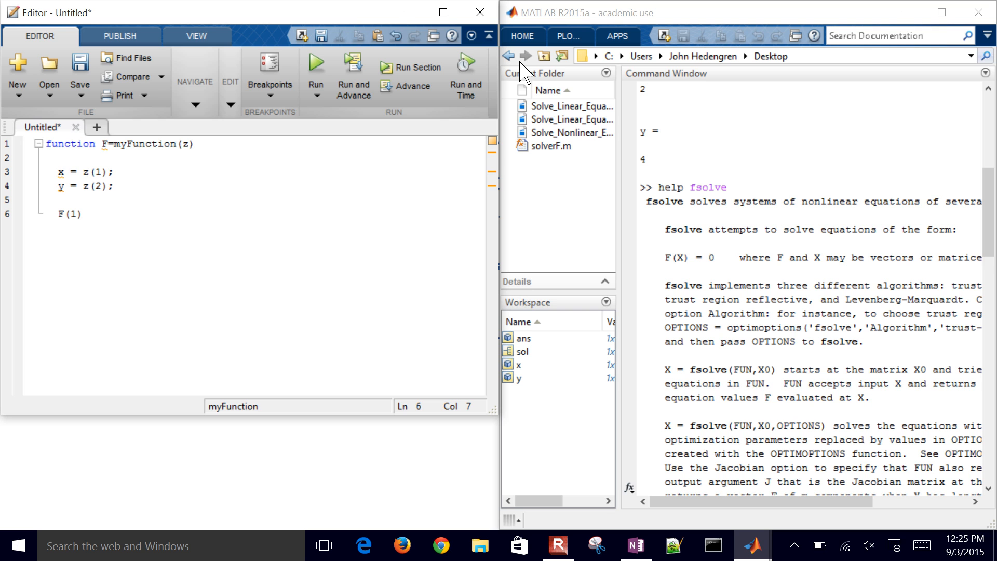
type("=x^2")
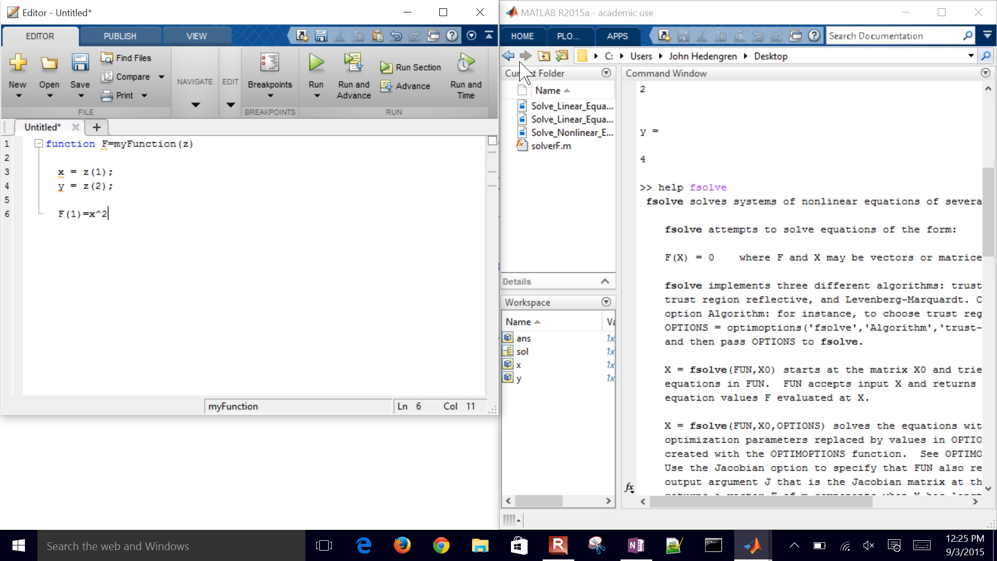
type("+y^")
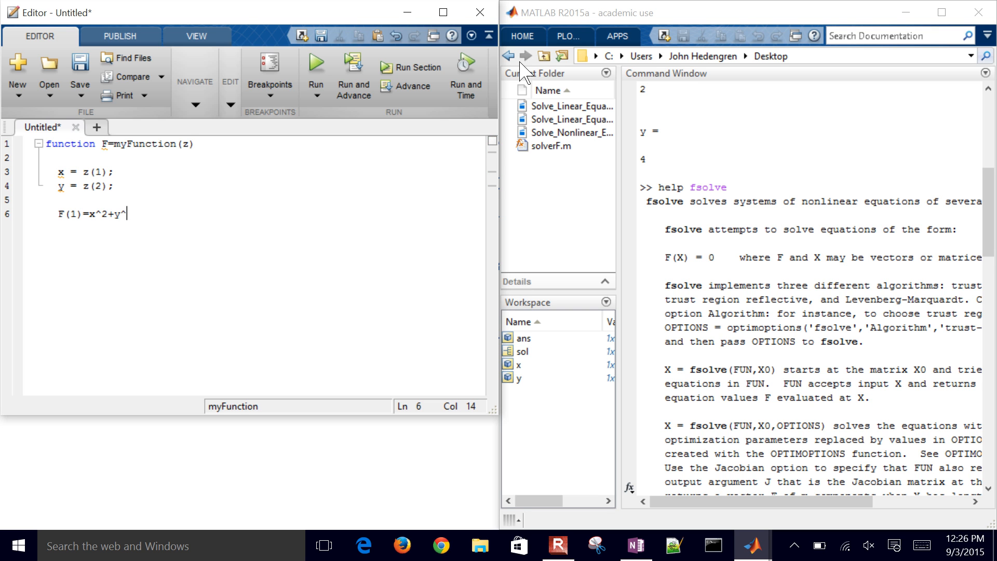
type("2-20")
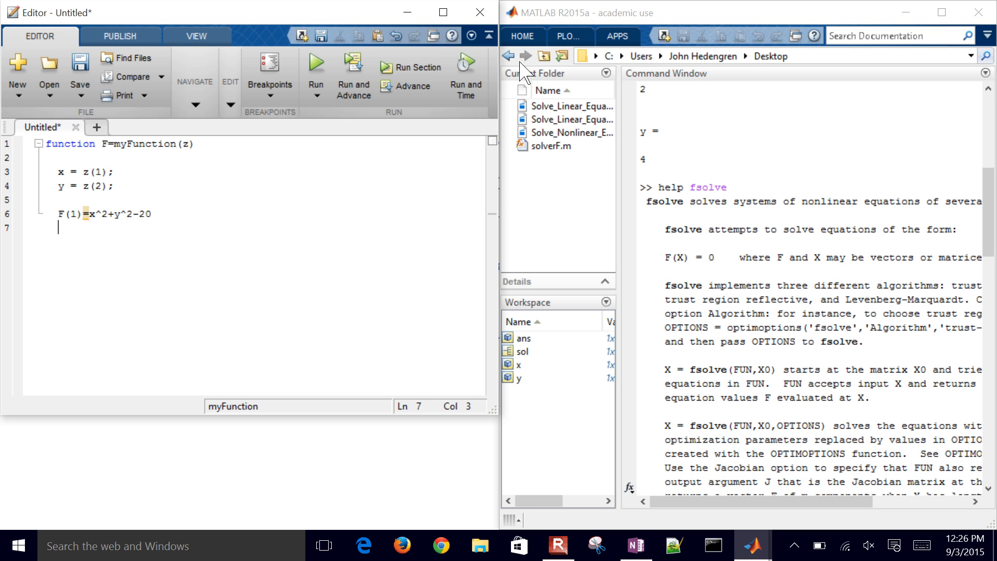
type("F(2)")
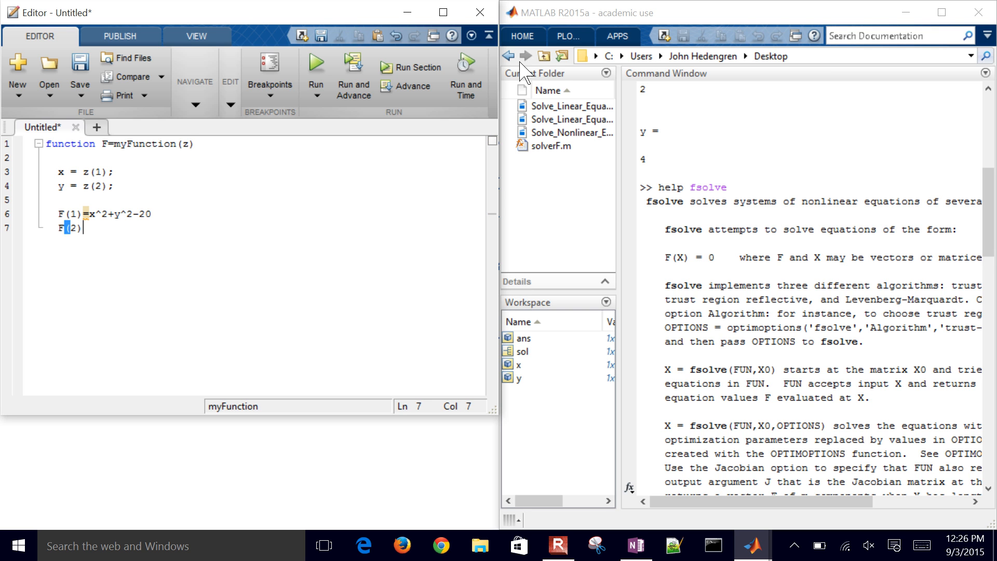
type("=y")
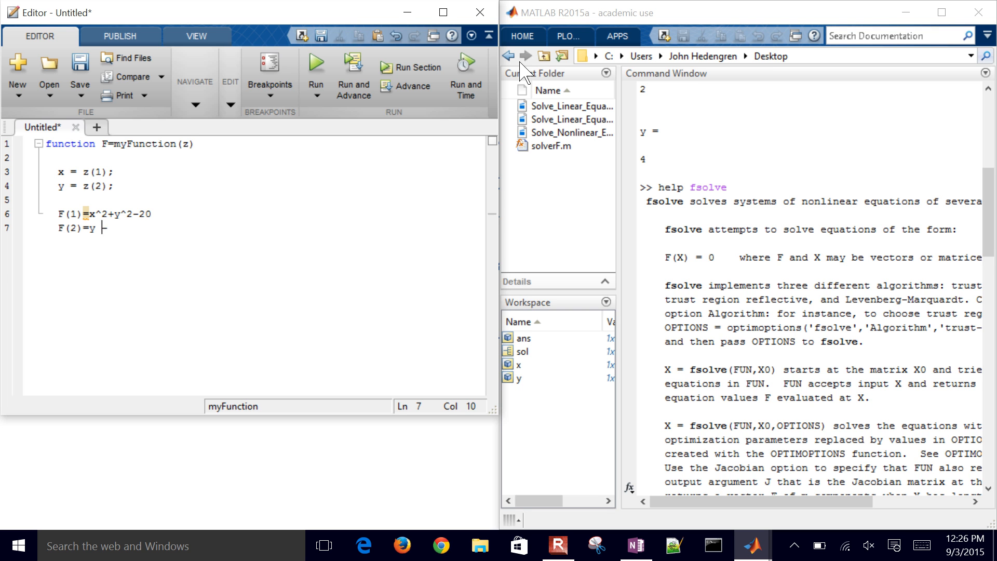
type("- x^2;")
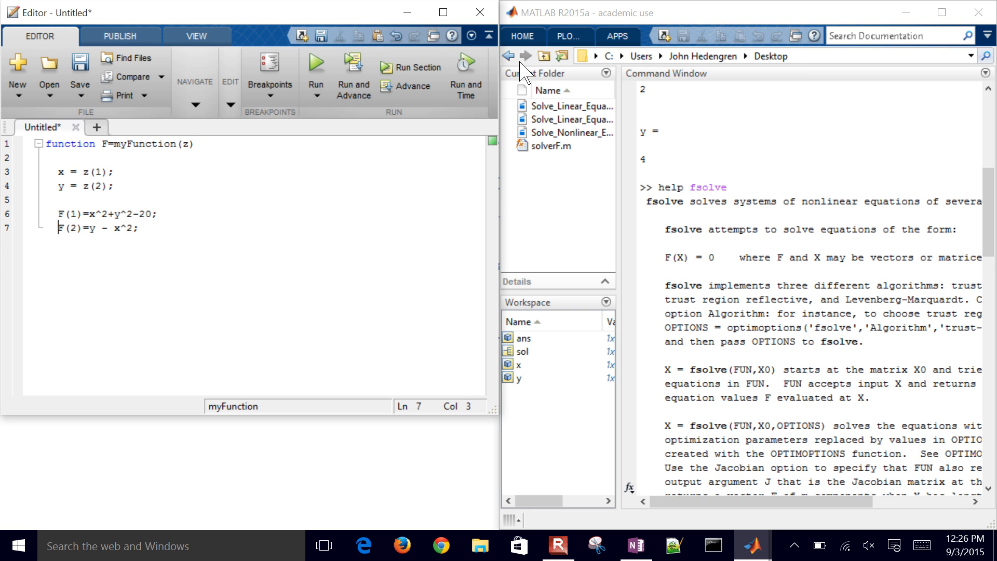
type("end")
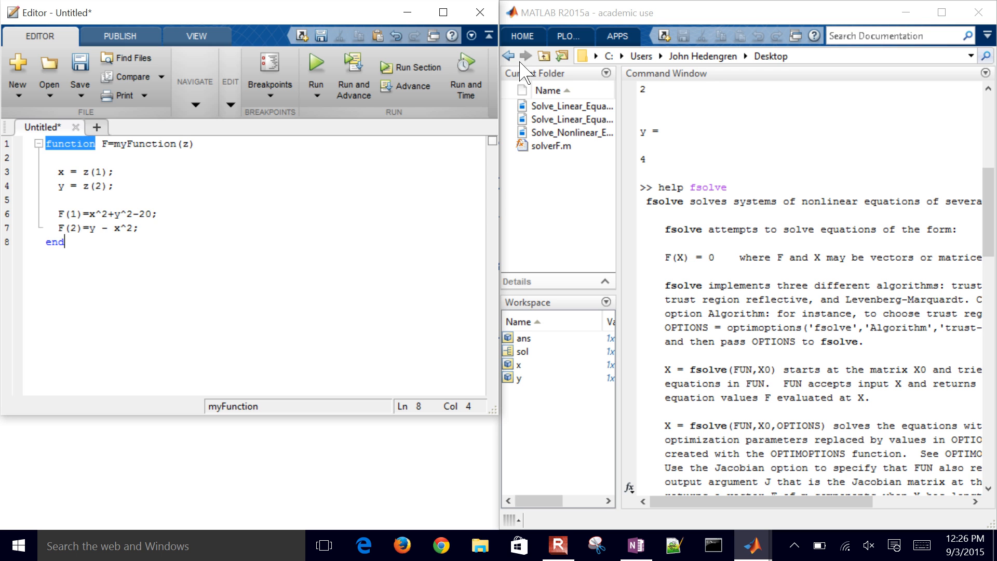
left_click(78, 68)
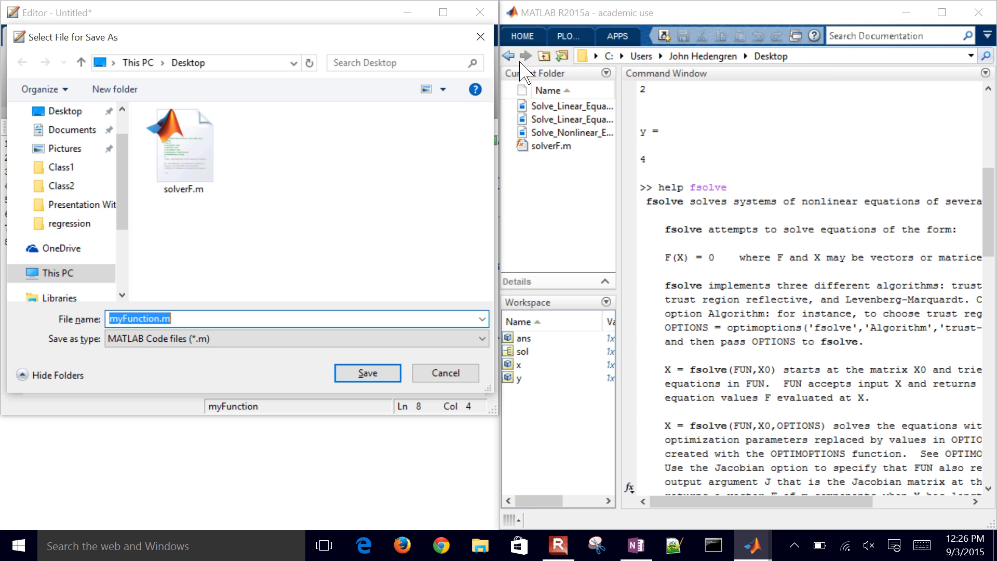
mouse_move(376, 61)
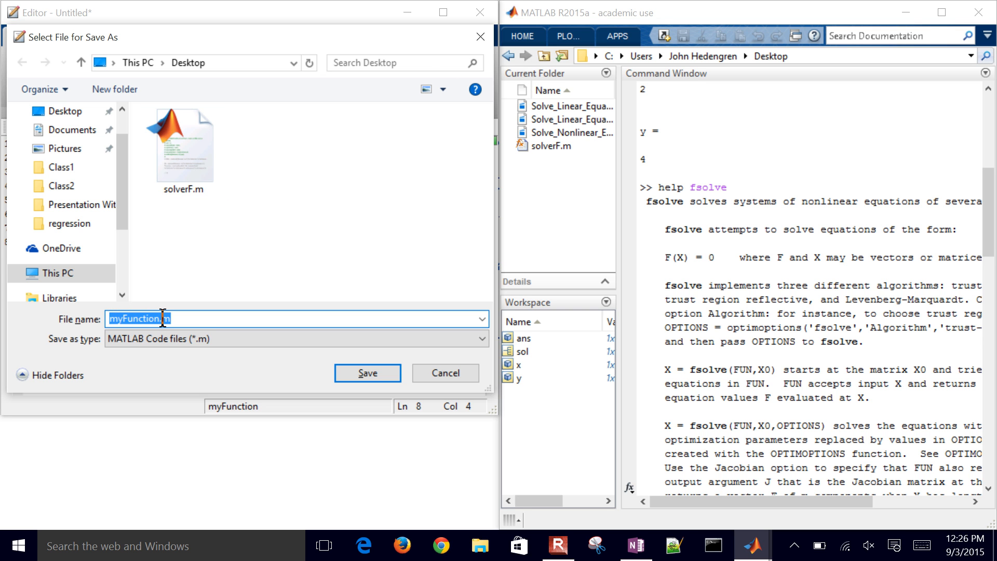
- Confirm saving the function file as myFunction.m on the Desktop
left_click(368, 373)
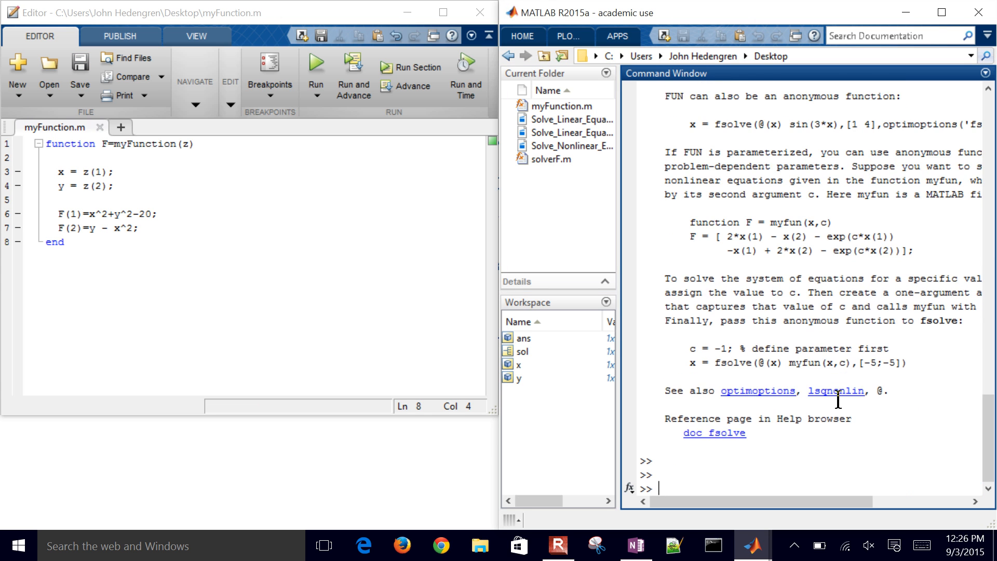
- Run clc and clear all, then define and display the initial guess zg = [1;1]
type("c")
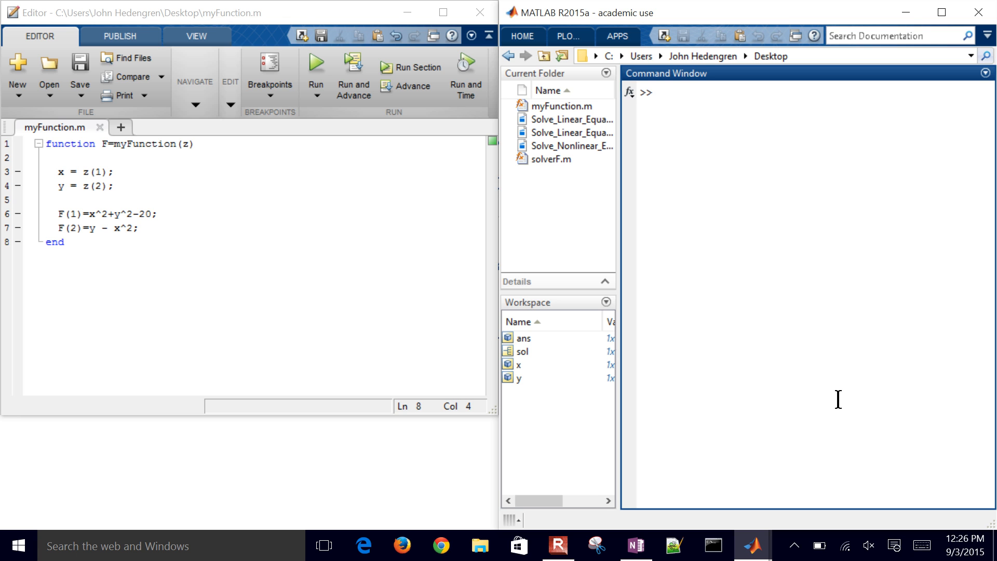
type("clear all")
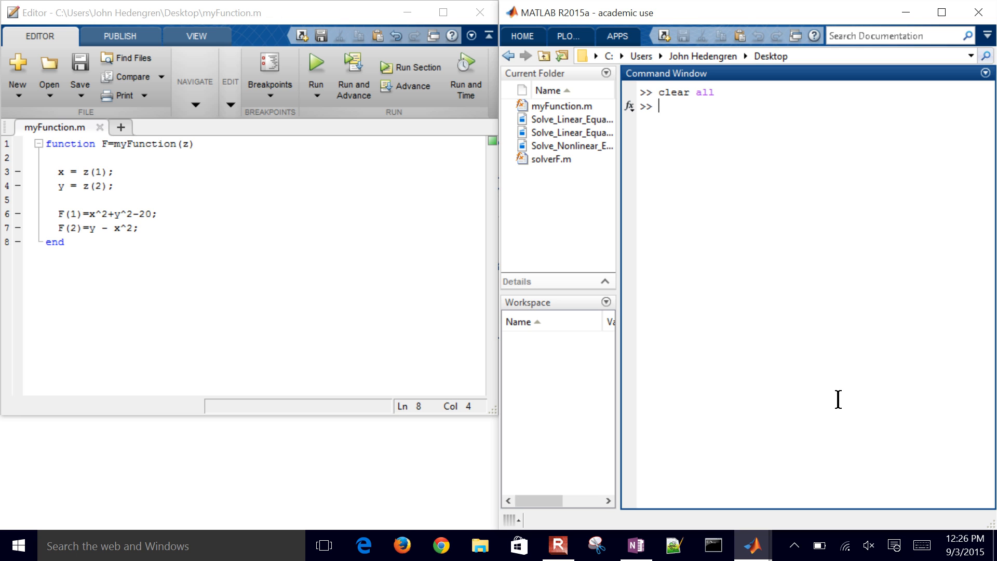
type("z")
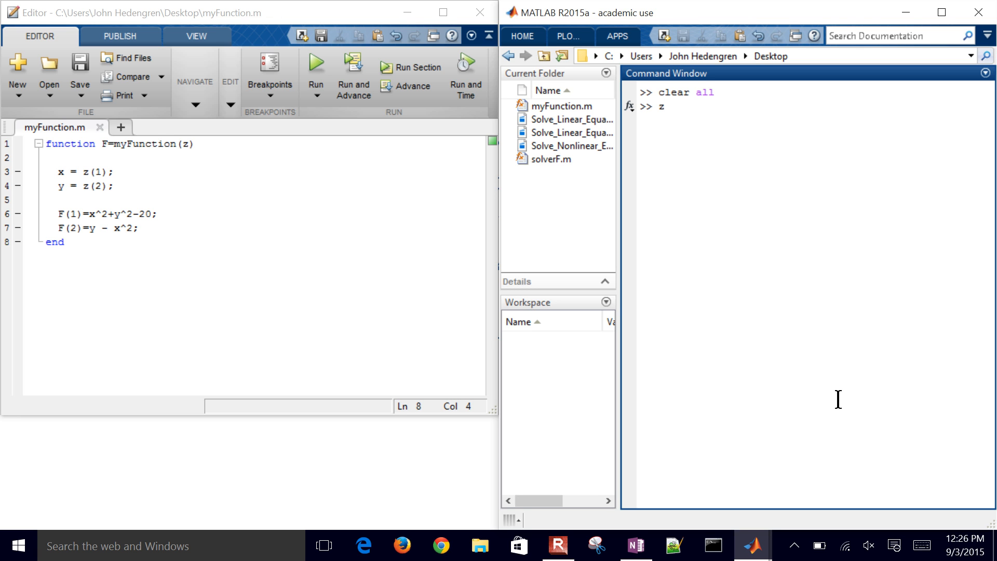
type("g")
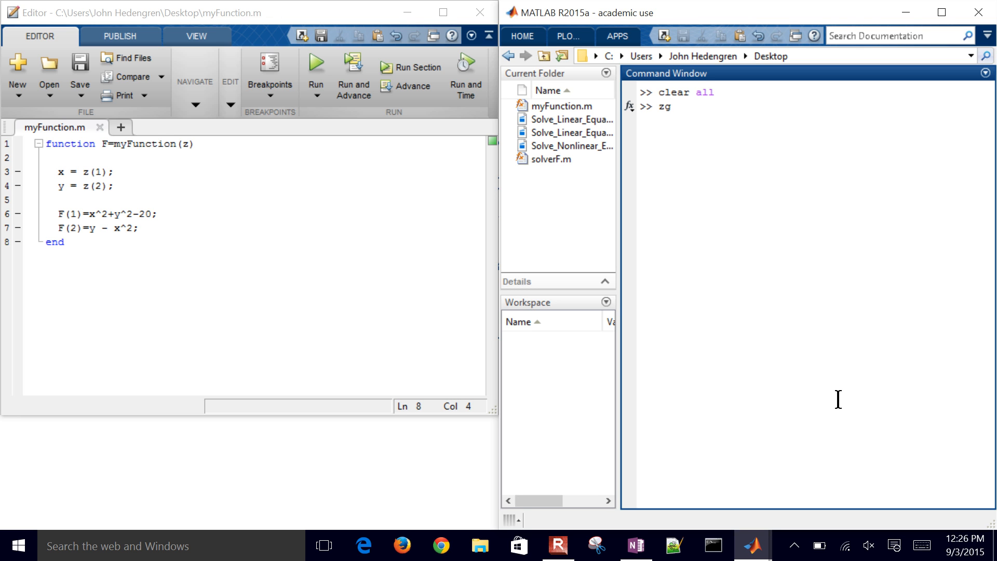
type("= [")
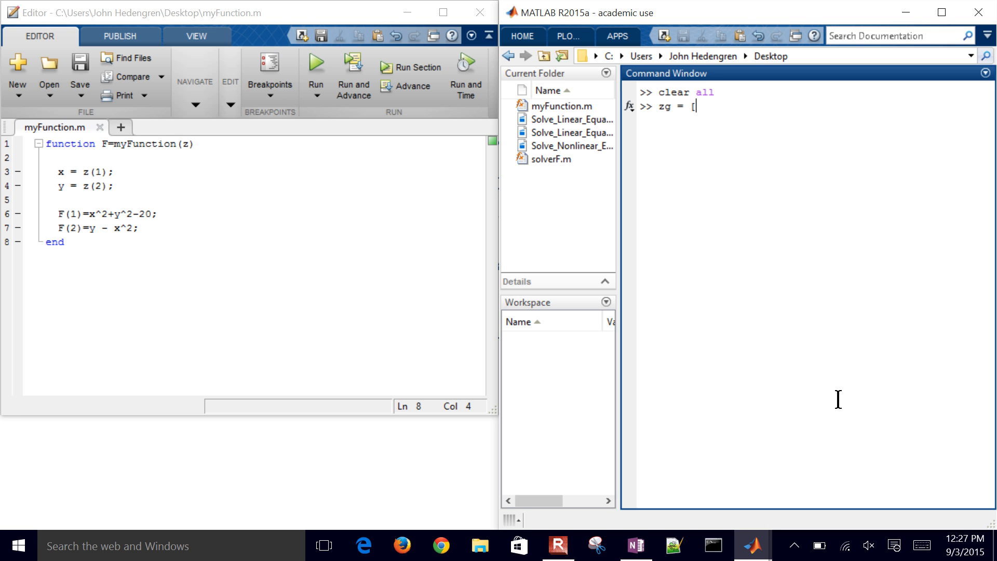
type("1;1];")
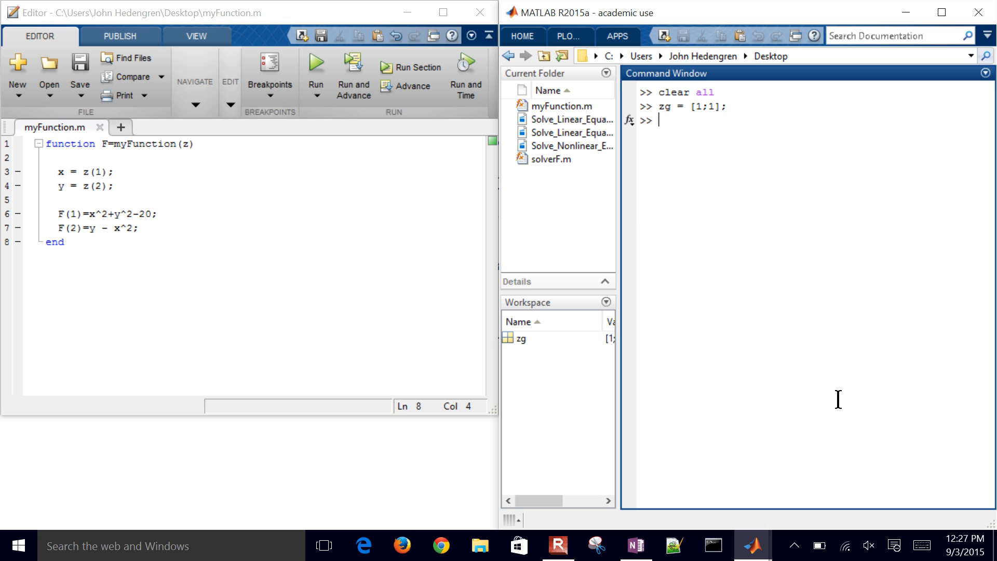
type("zg")
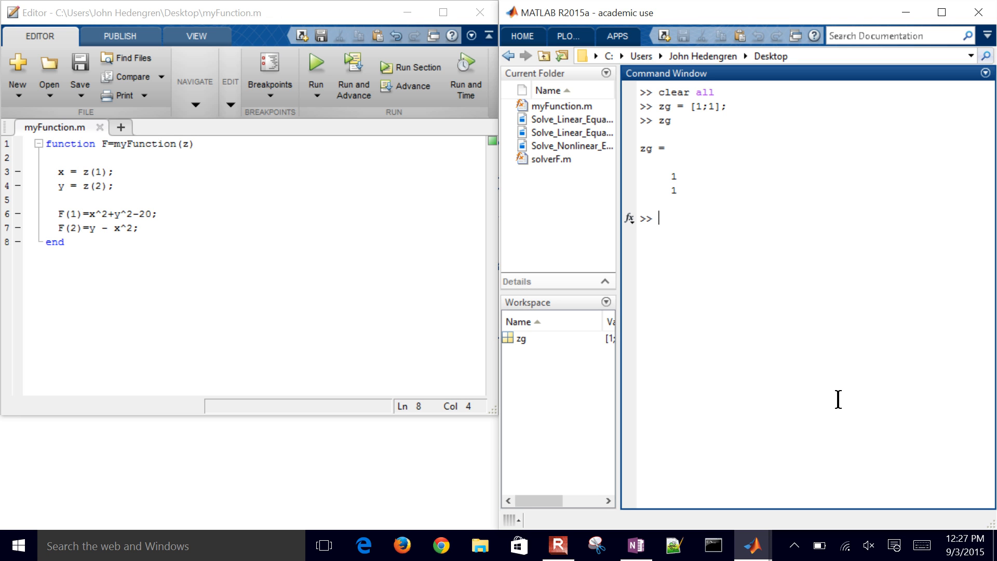
type("z =")
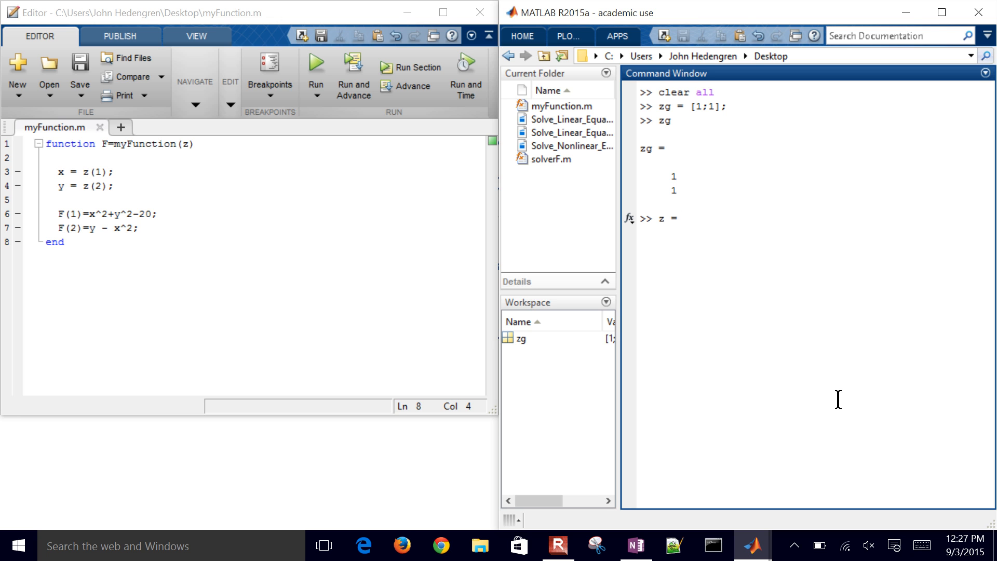
type("fsolve")
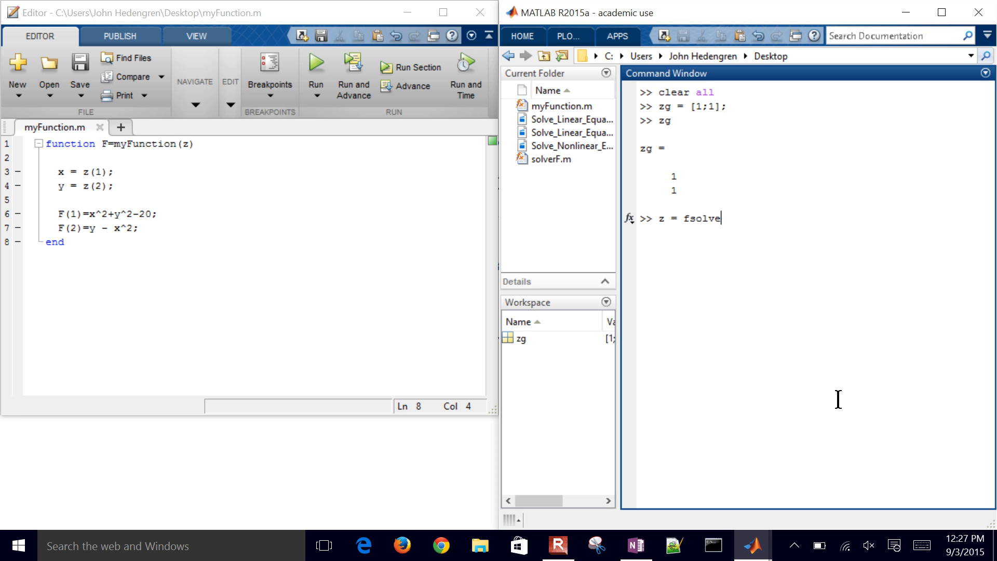
type("(@")
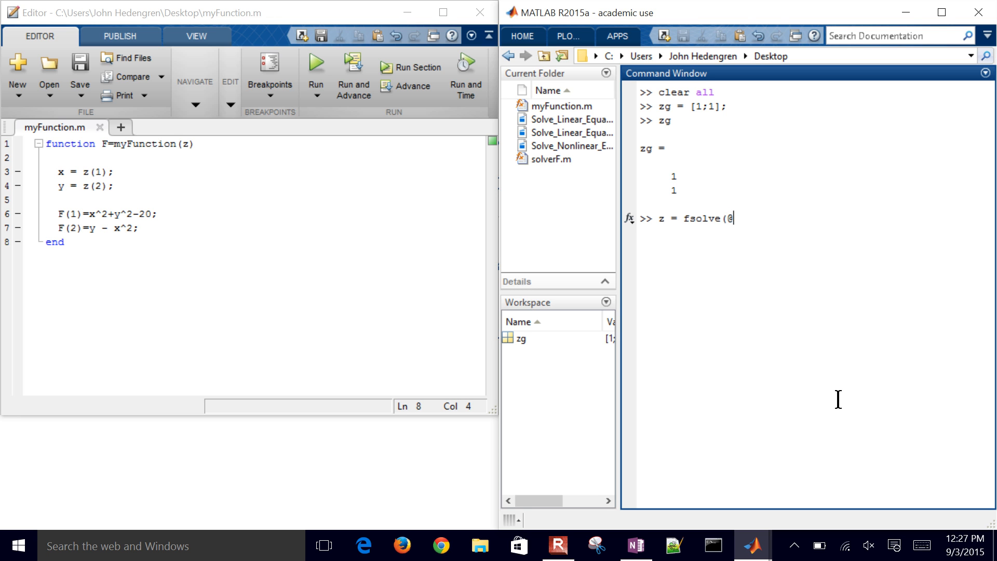
type("myFun")
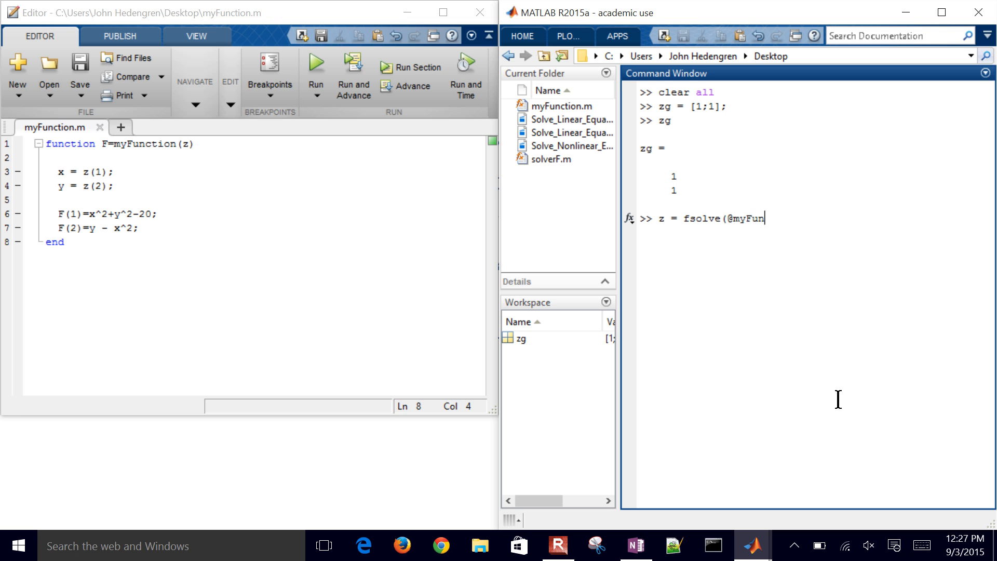
type("ction")
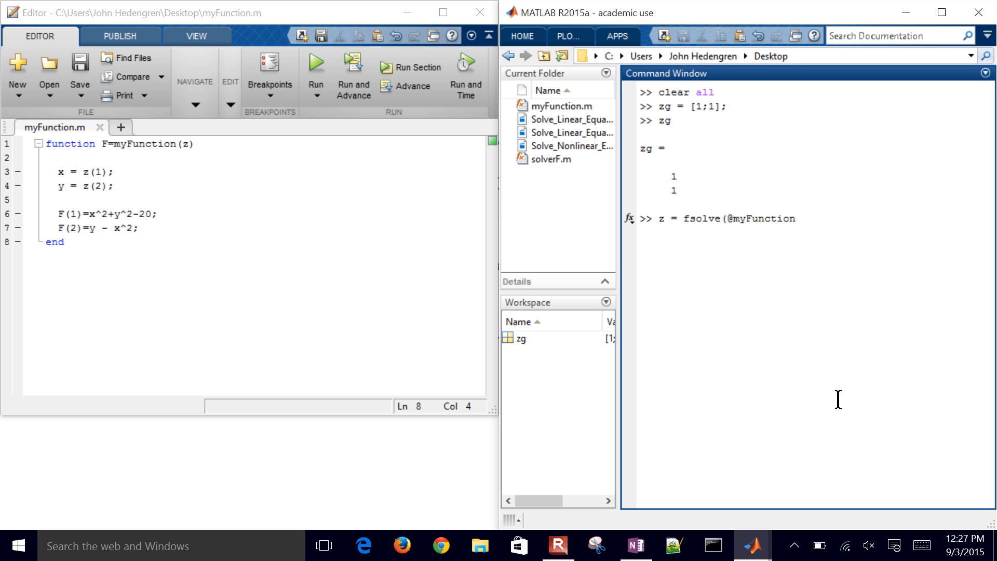
type(",zg")
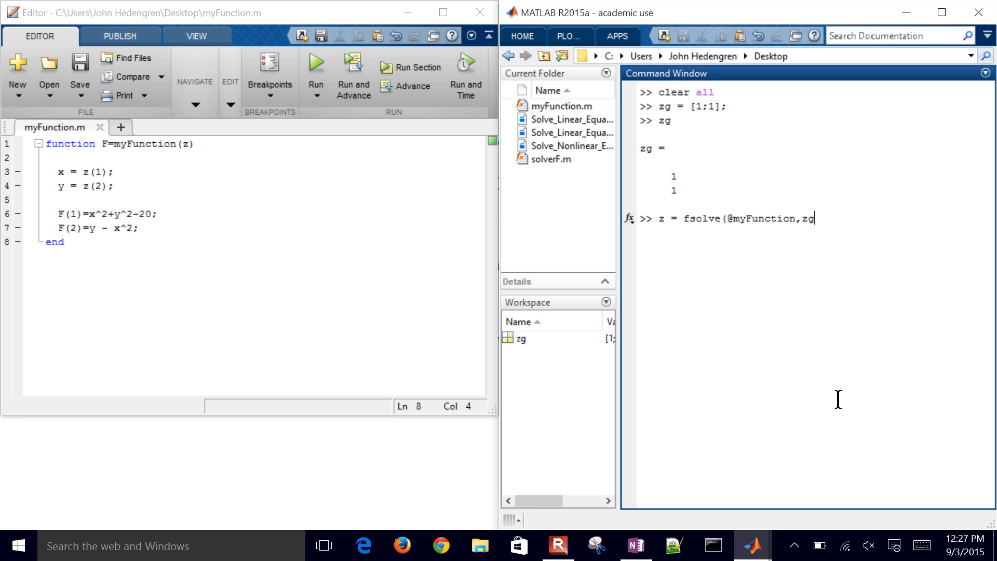
type(")")
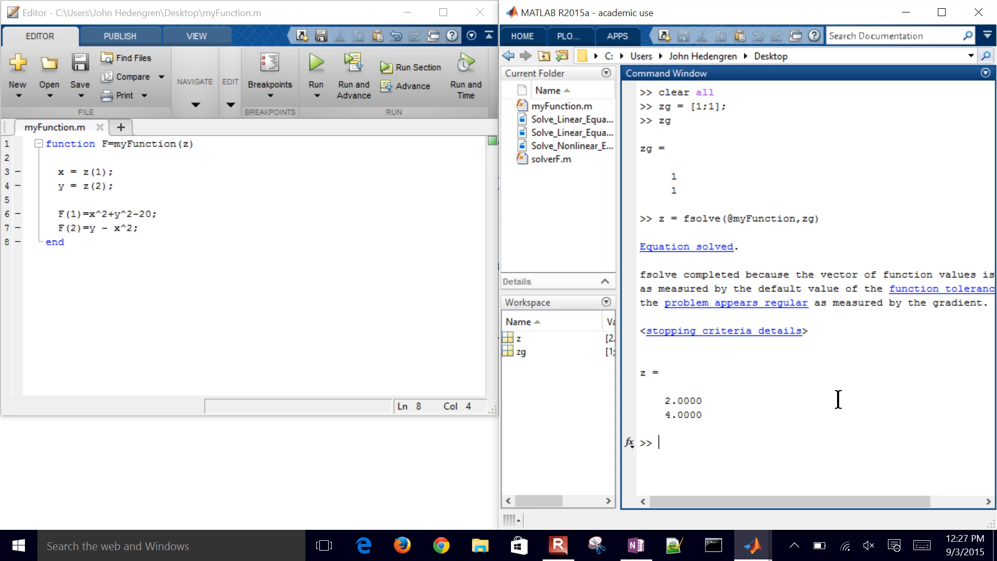
type("z")
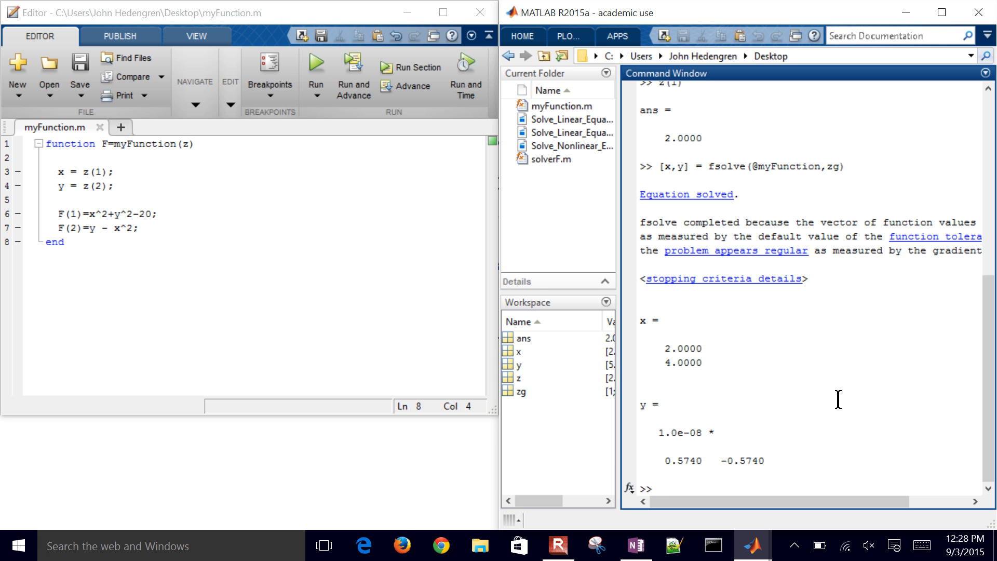
mouse_move(678, 175)
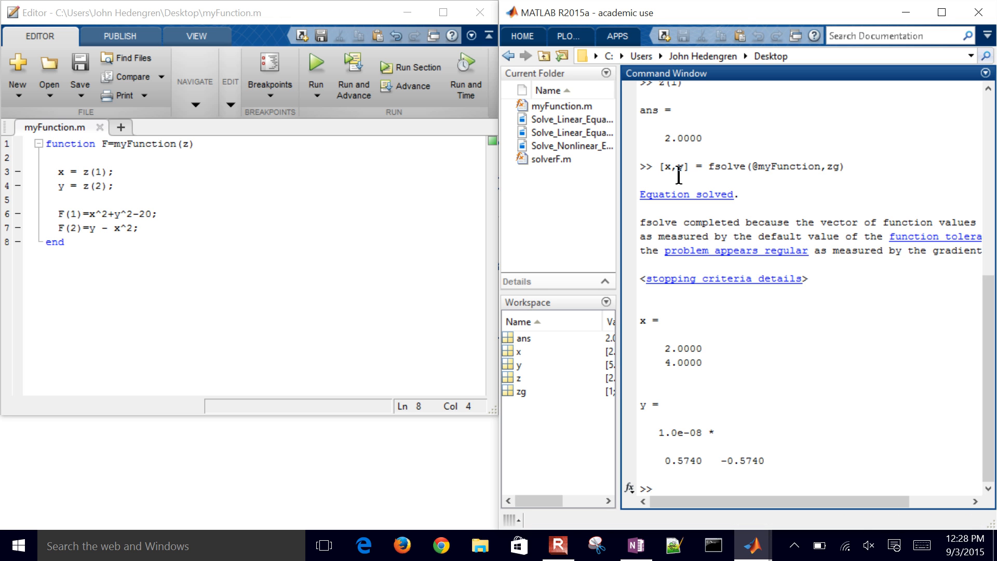